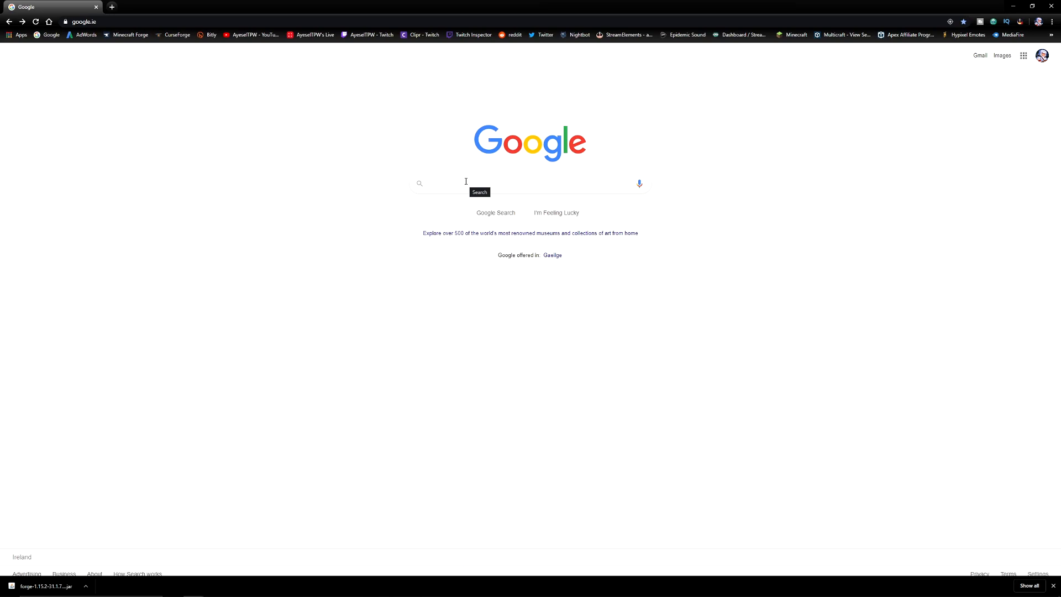
Step: Search Google for 'java' to reach java.com's download page
text(ja)
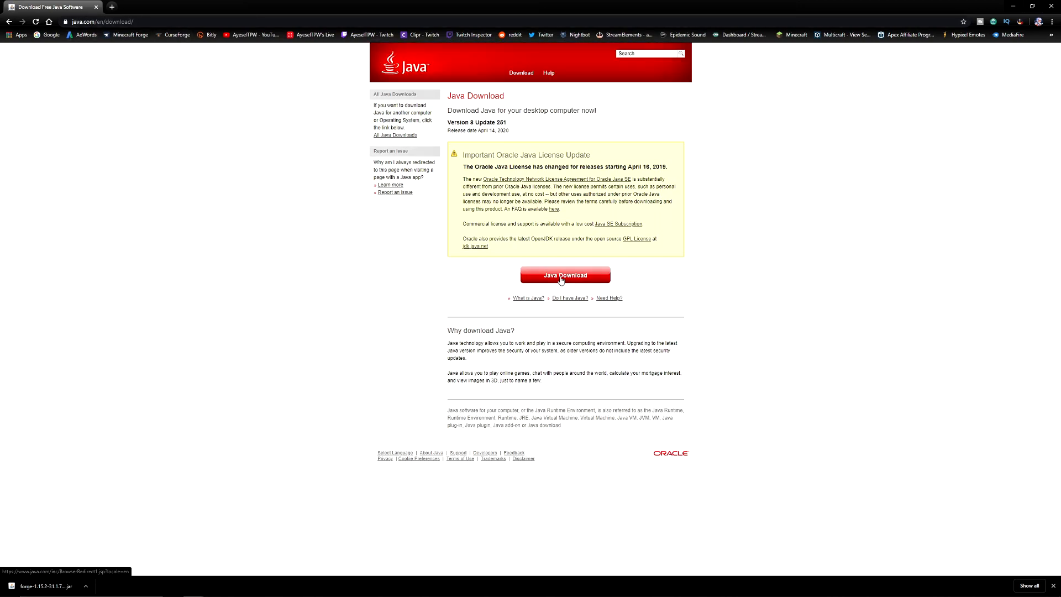
mouse_move(502, 258)
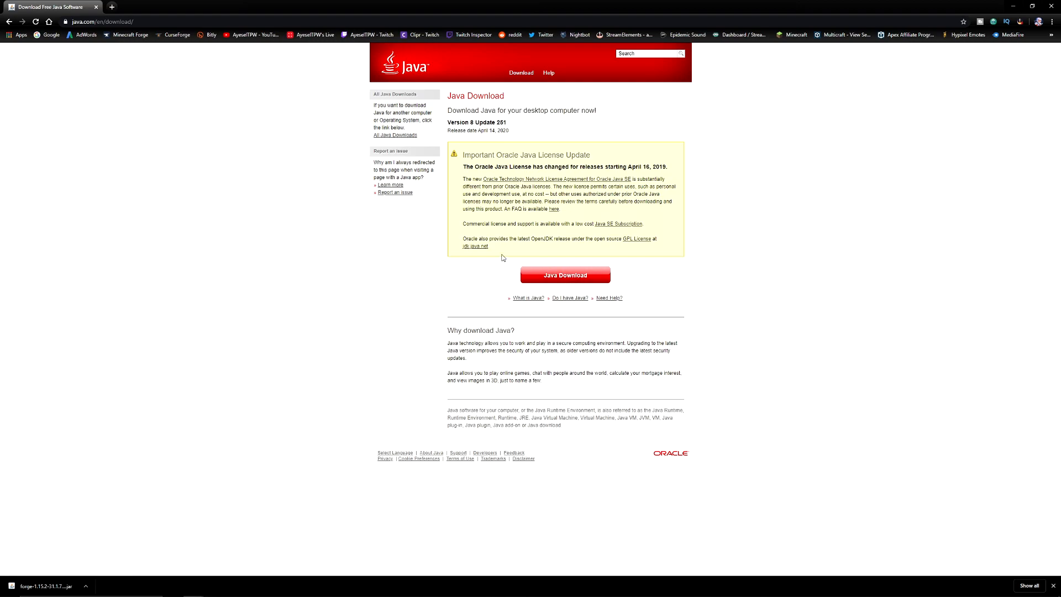
mouse_move(284, 93)
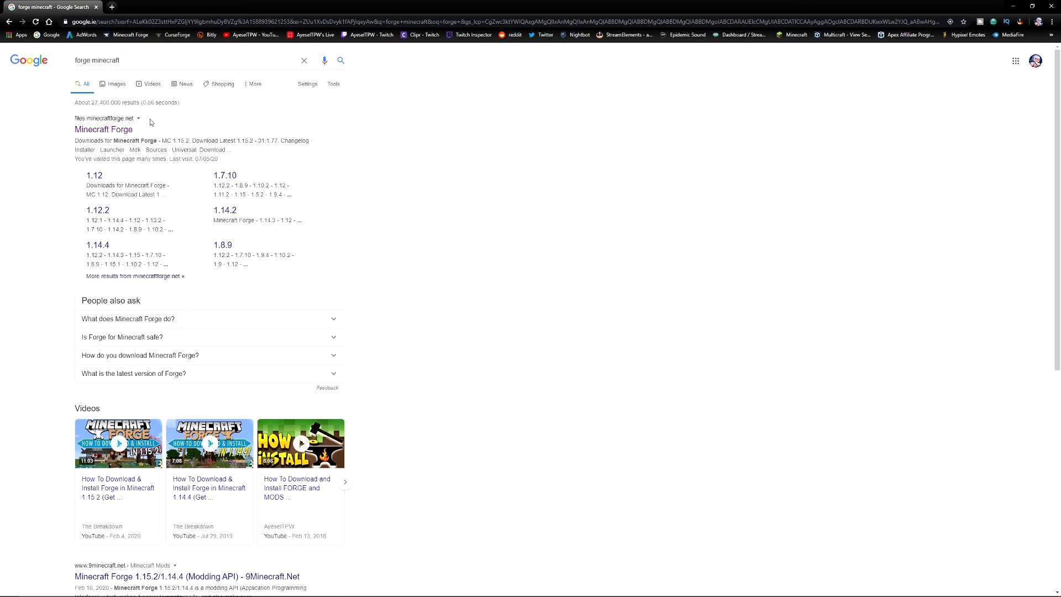
Step: Open files.minecraftforge.net and show the Forge downloads for Minecraft 1.15.2
click(103, 129)
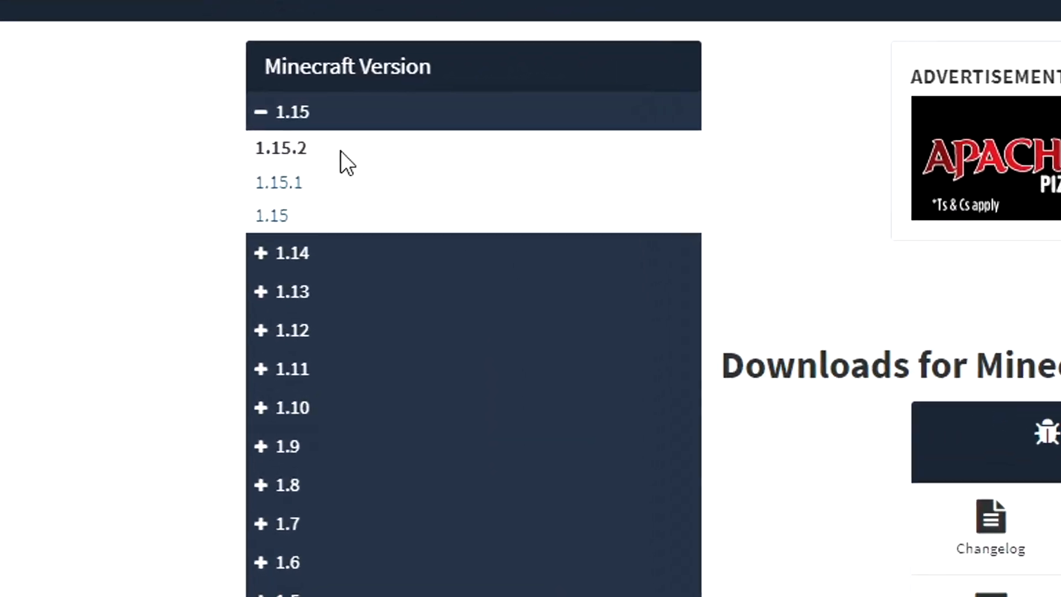
click(284, 112)
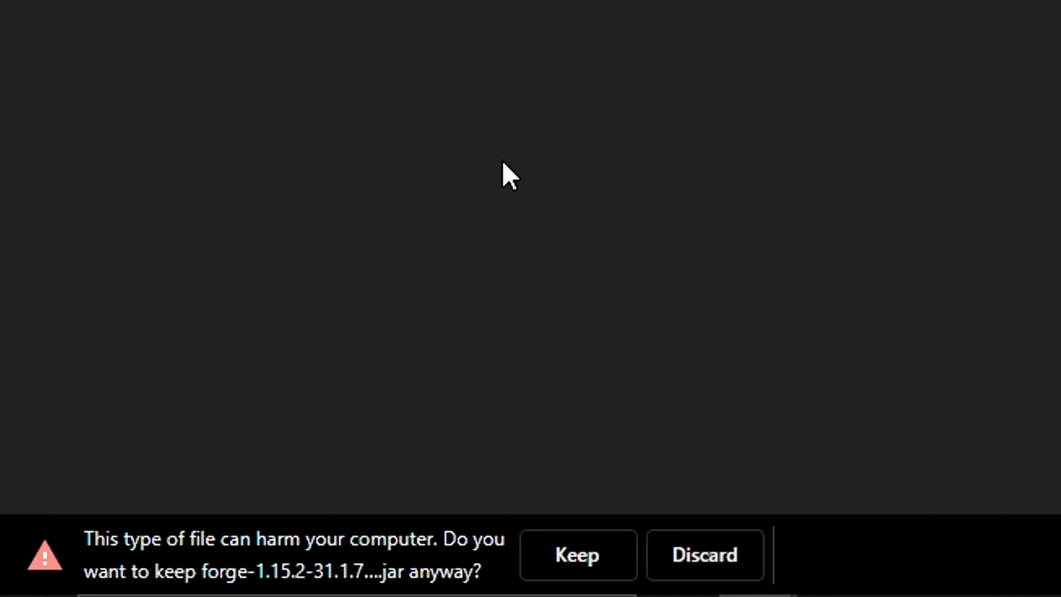
mouse_move(171, 374)
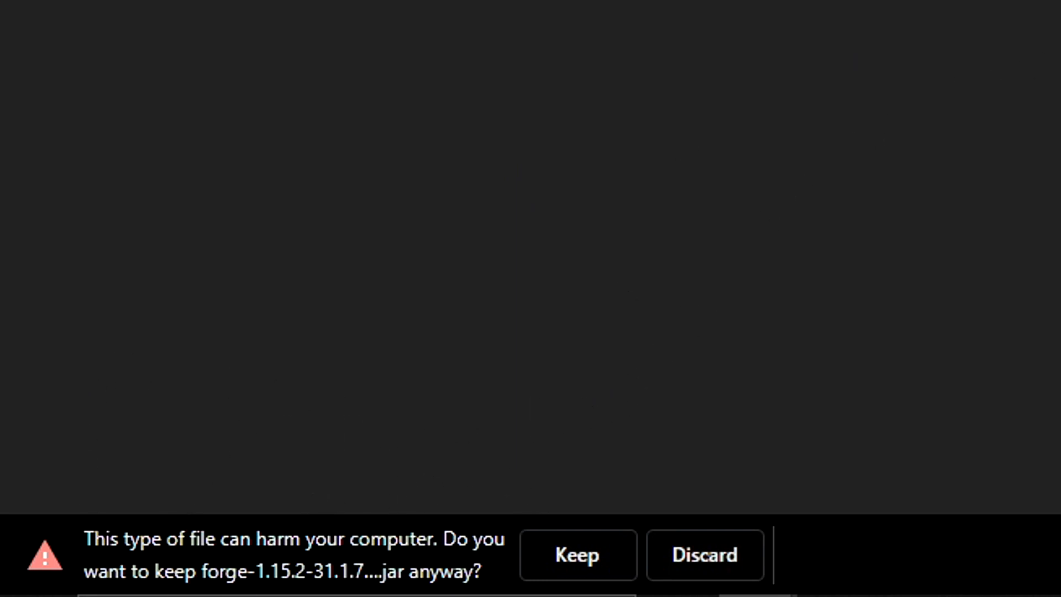
mouse_move(685, 71)
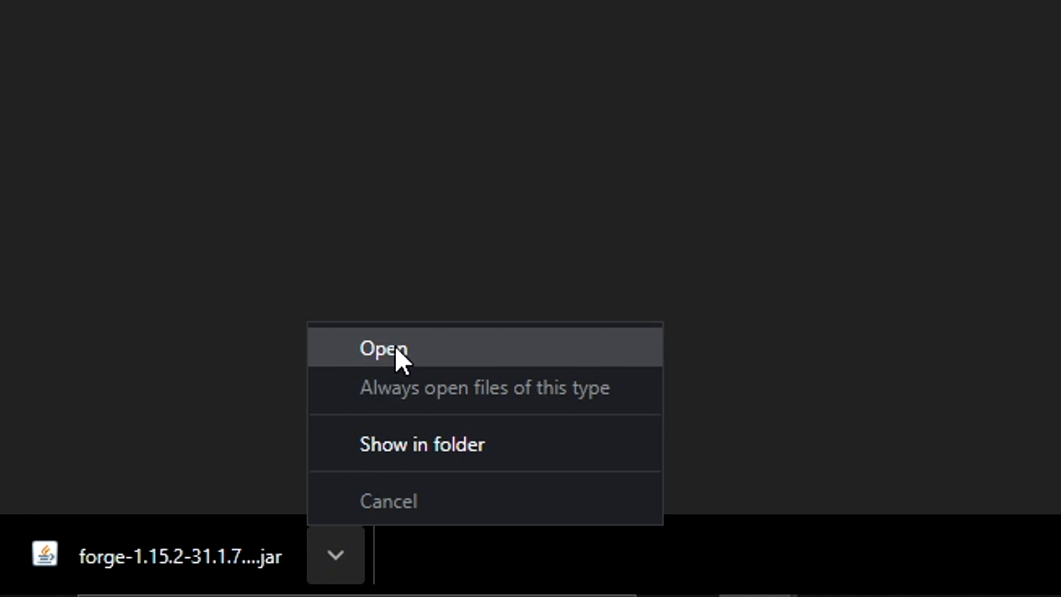
Step: Run the Forge 1.15.2-31.1.77 installer, install the client into .minecraft, and confirm completion
click(385, 347)
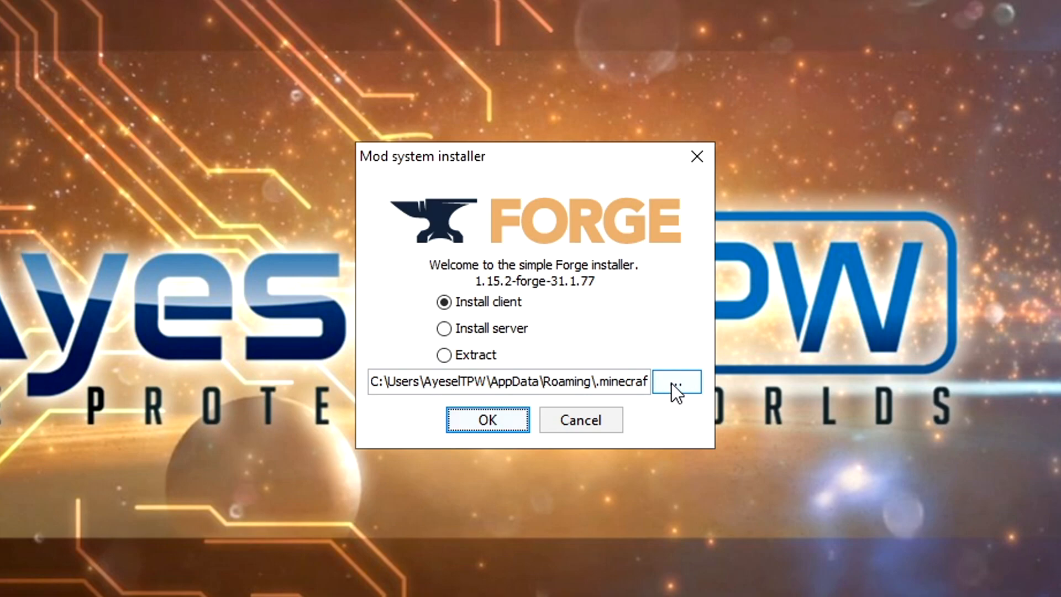
click(678, 382)
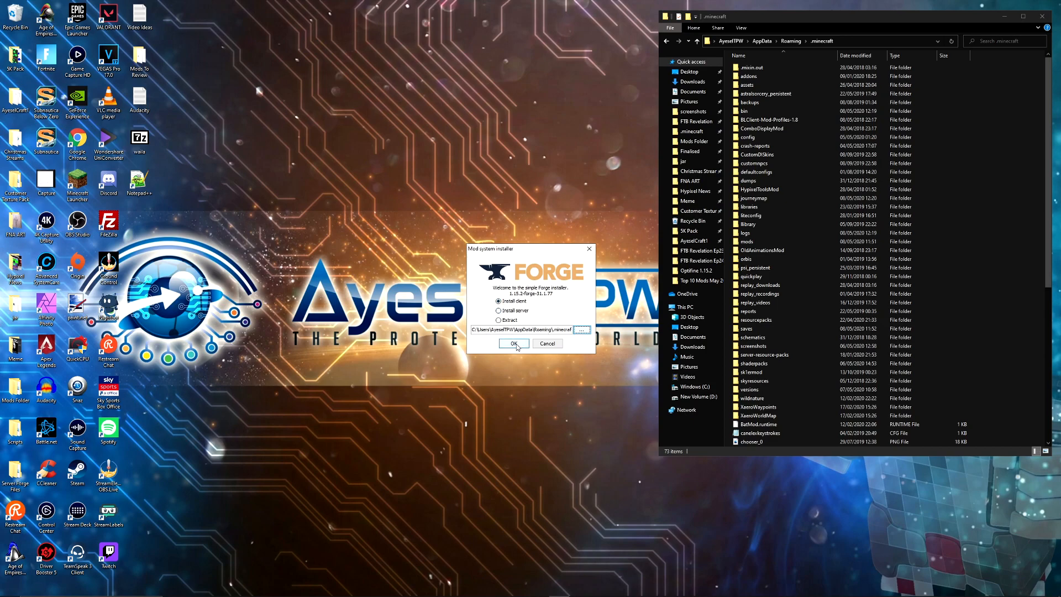
click(513, 343)
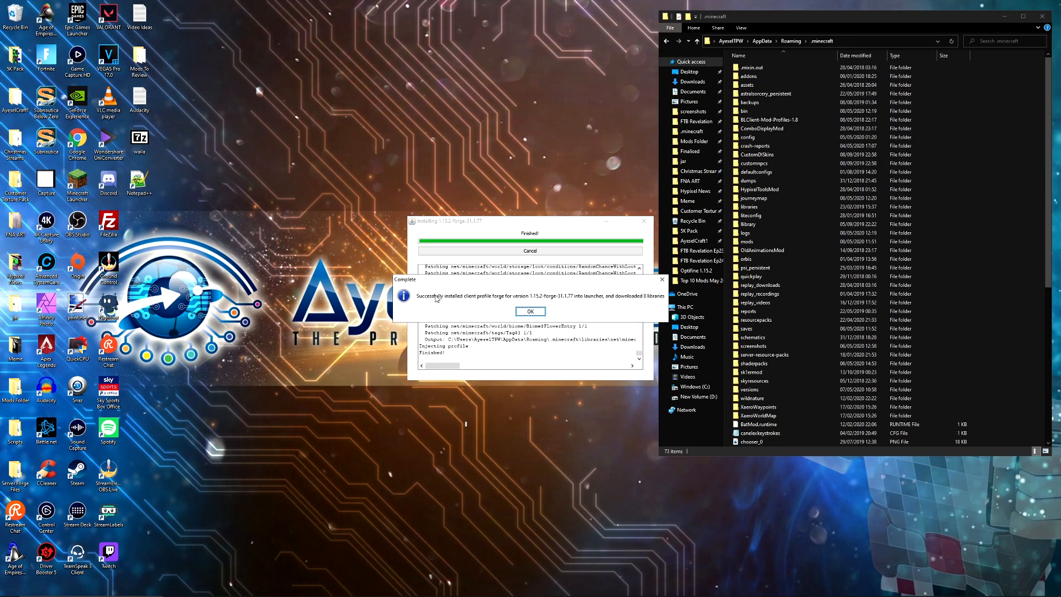
mouse_move(655, 301)
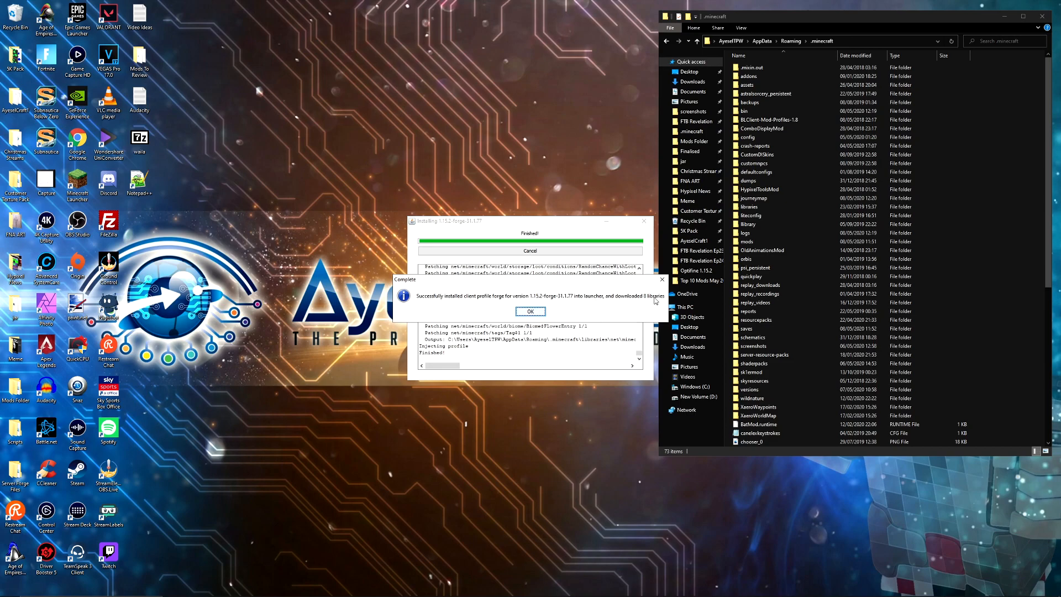
click(531, 311)
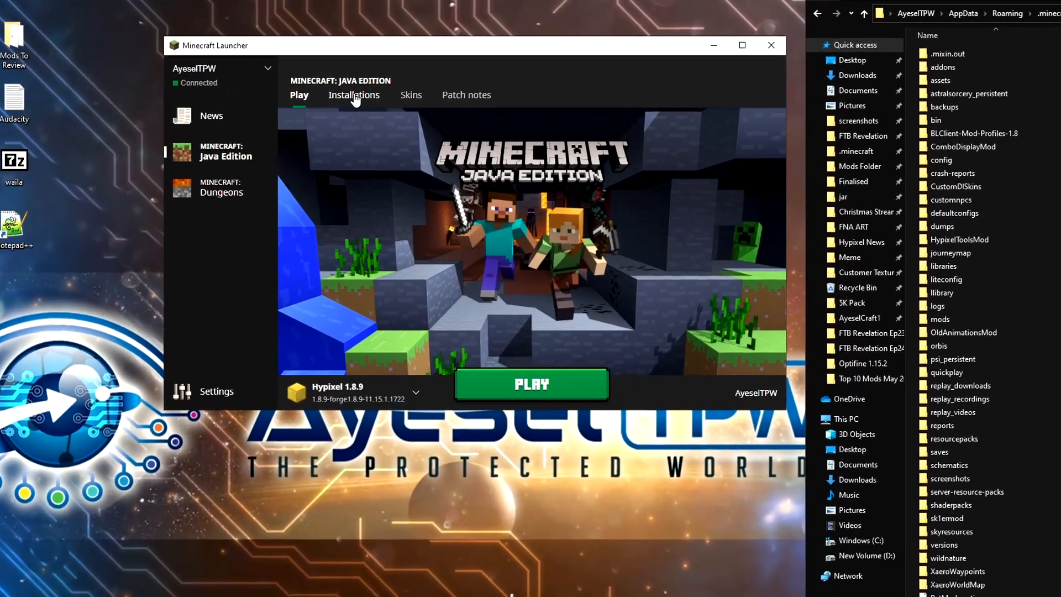
Step: Create a new installation named 'Updated Forge Launcher' using release 1.15.2-forge-31.1.77
click(353, 95)
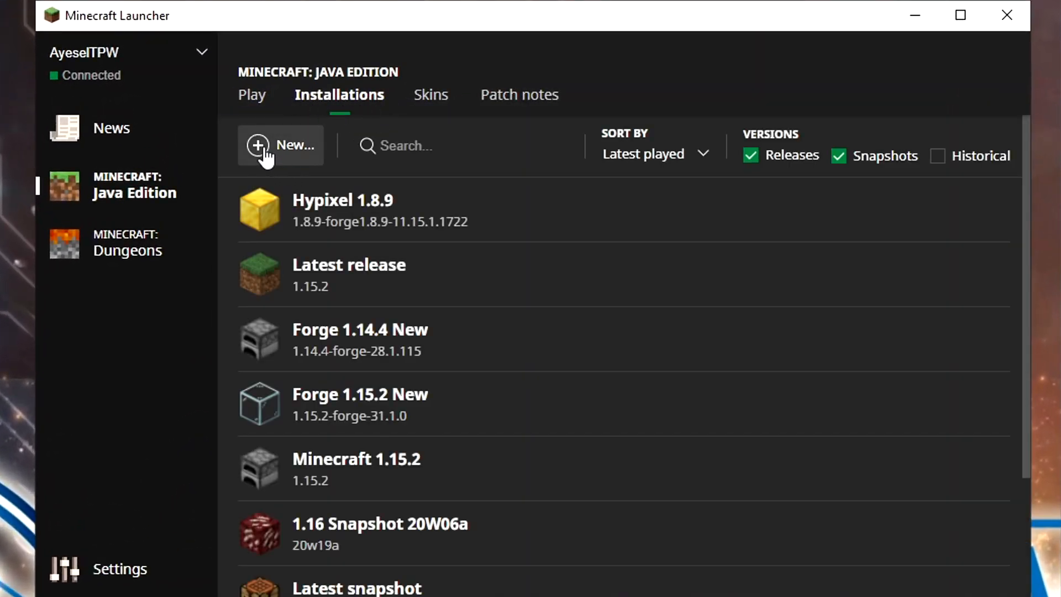
click(280, 145)
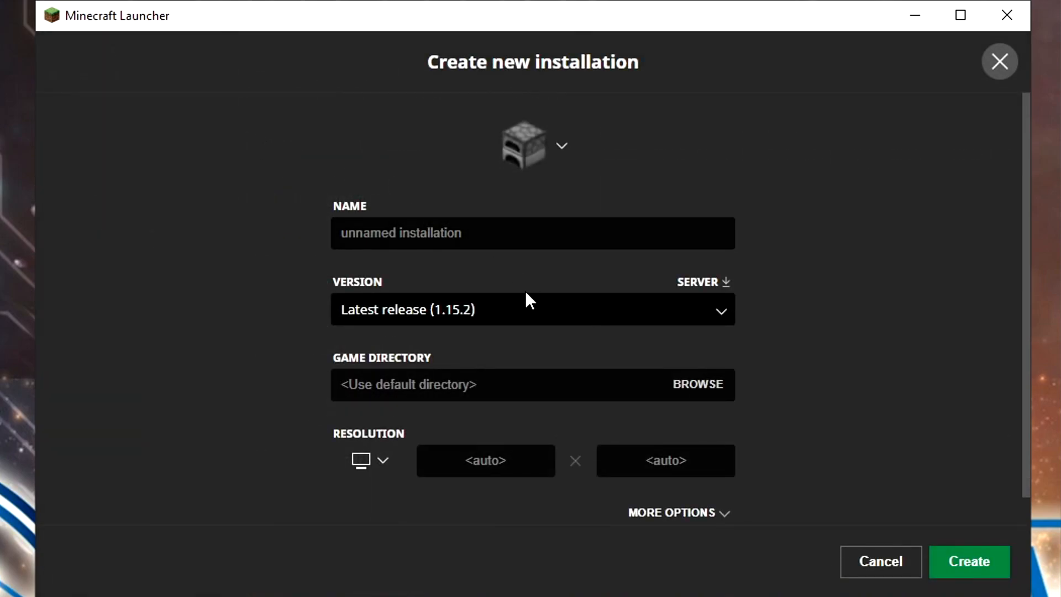
click(532, 232)
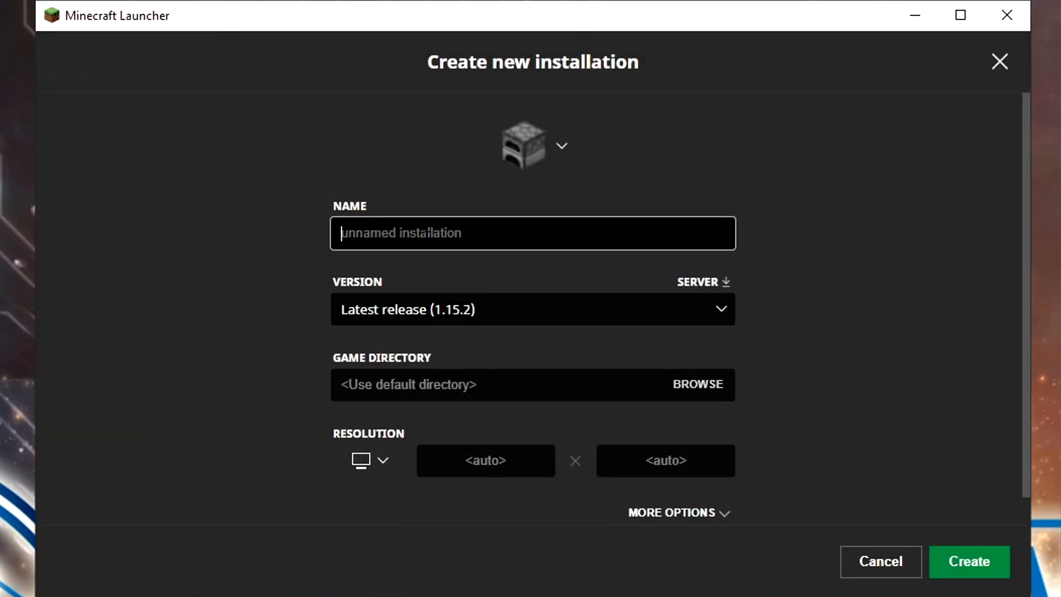
text(Updated Forge Launcher)
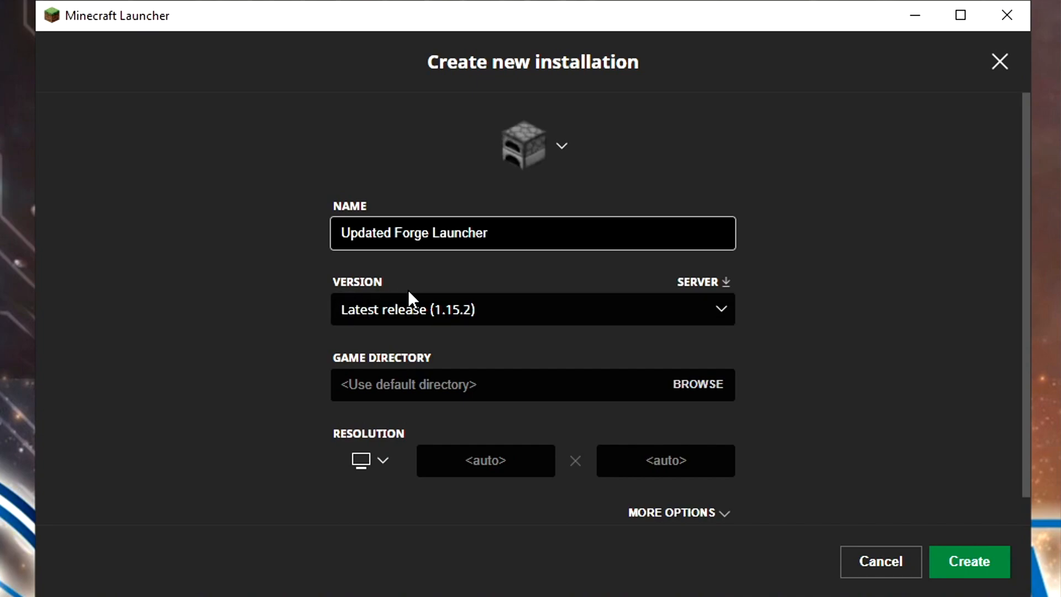
click(533, 309)
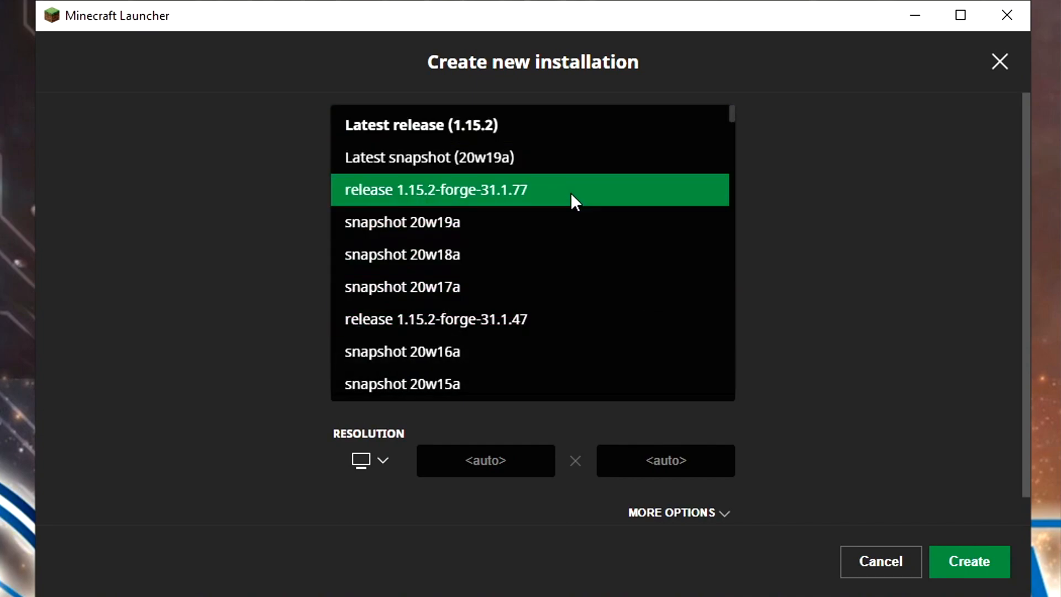
mouse_move(516, 201)
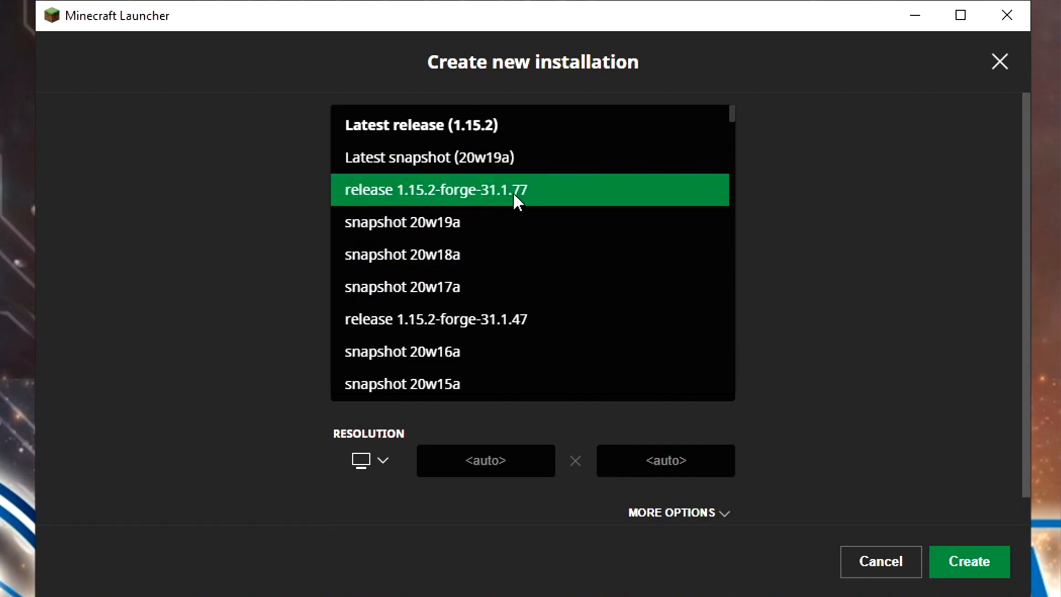
mouse_move(413, 208)
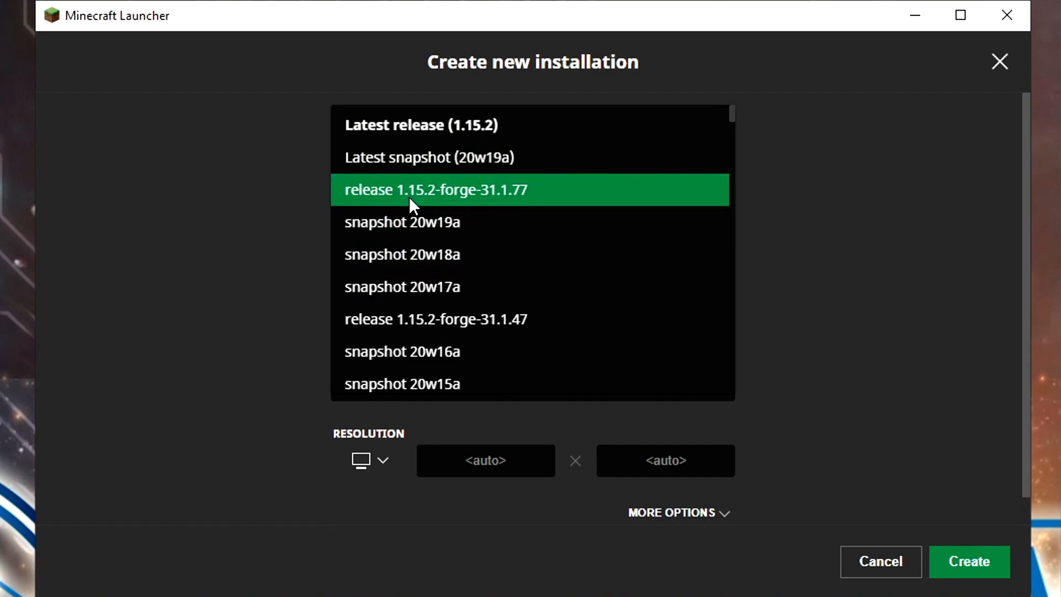
mouse_move(431, 199)
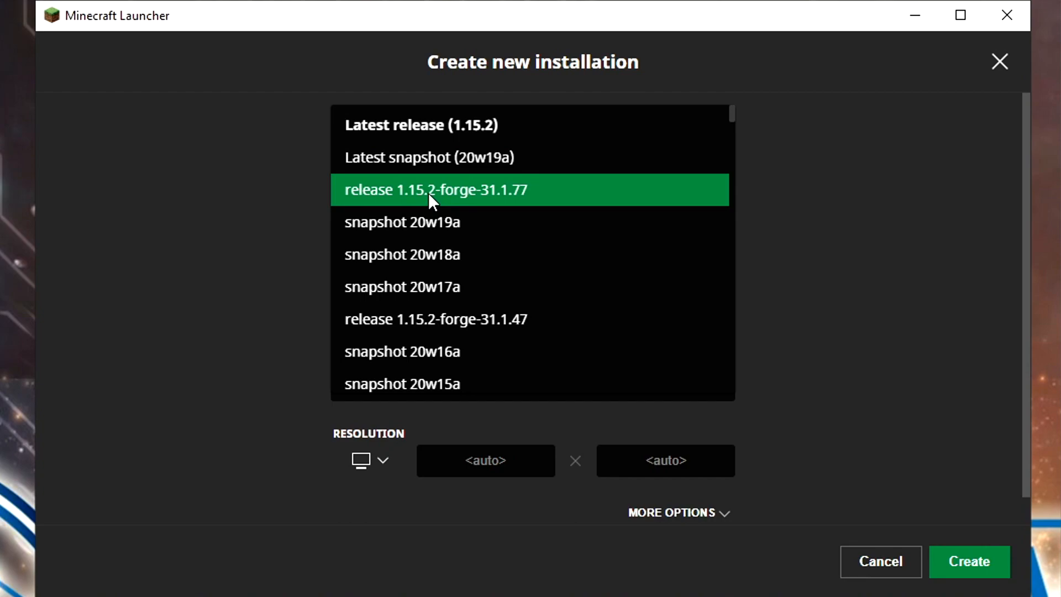
click(435, 190)
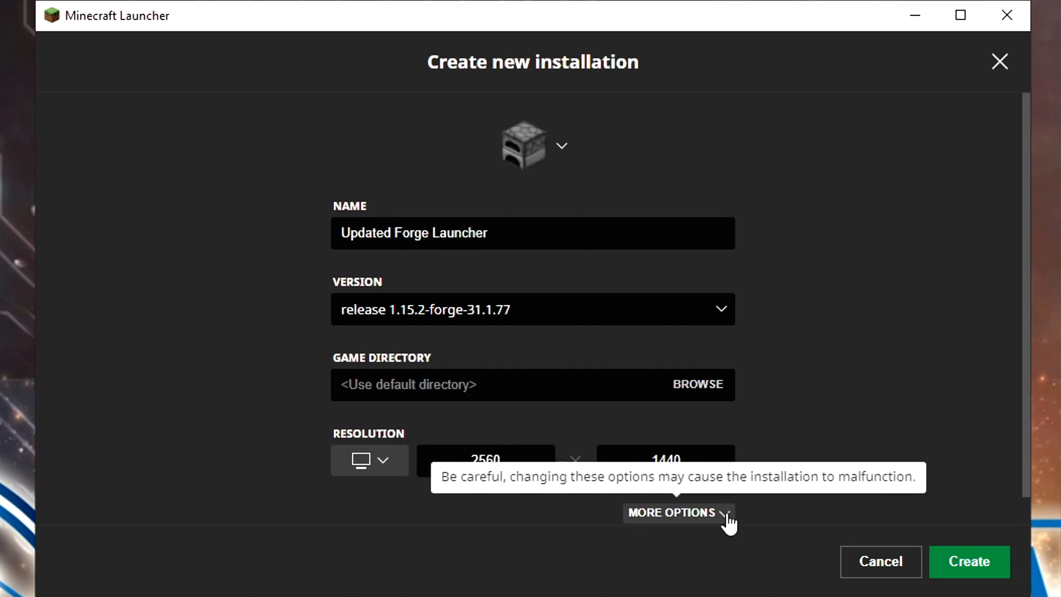
Step: Expand the installation's More Options and scroll down to its JVM arguments
click(672, 512)
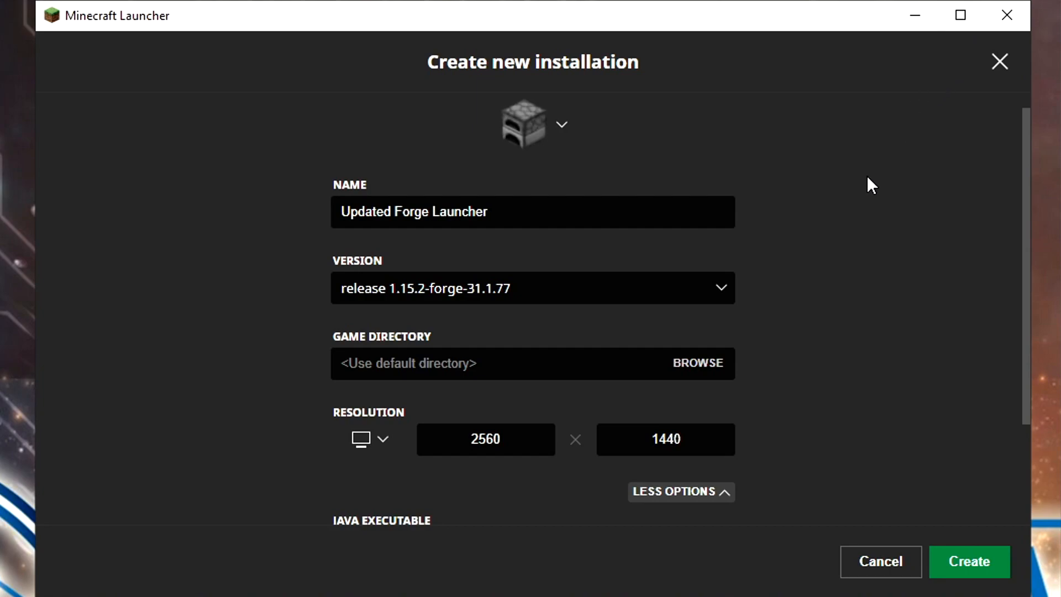
scroll(down, 3)
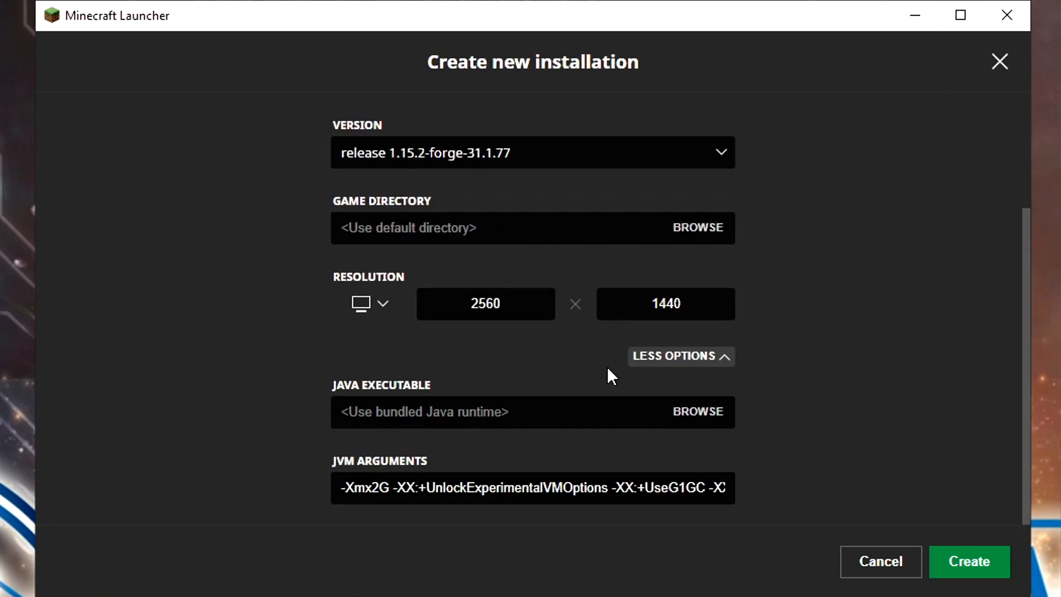
mouse_move(454, 392)
text(8)
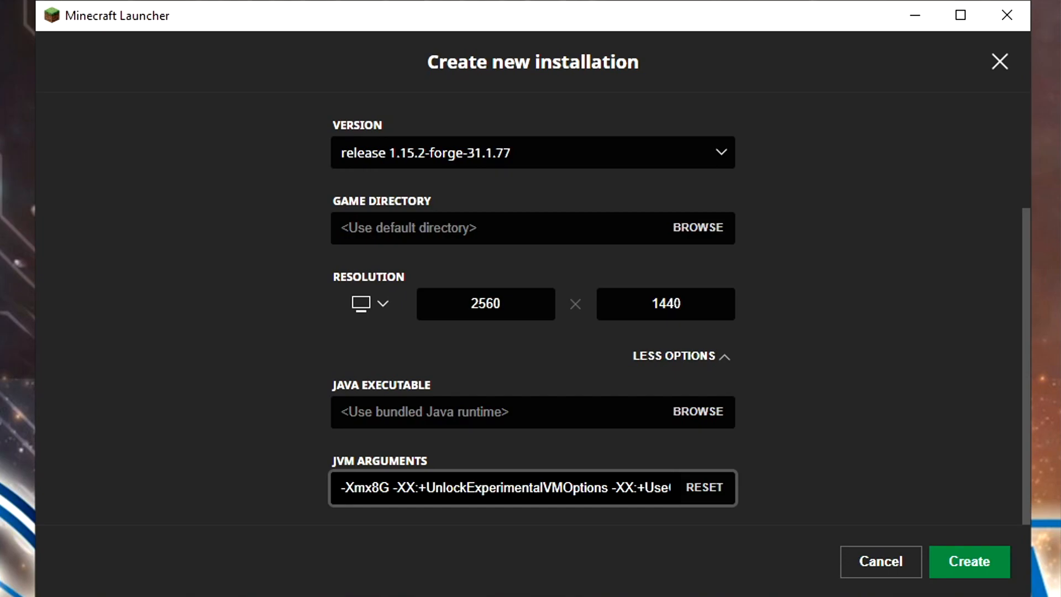
Step: Create the Updated Forge Launcher installation and give it a lectern icon
click(881, 561)
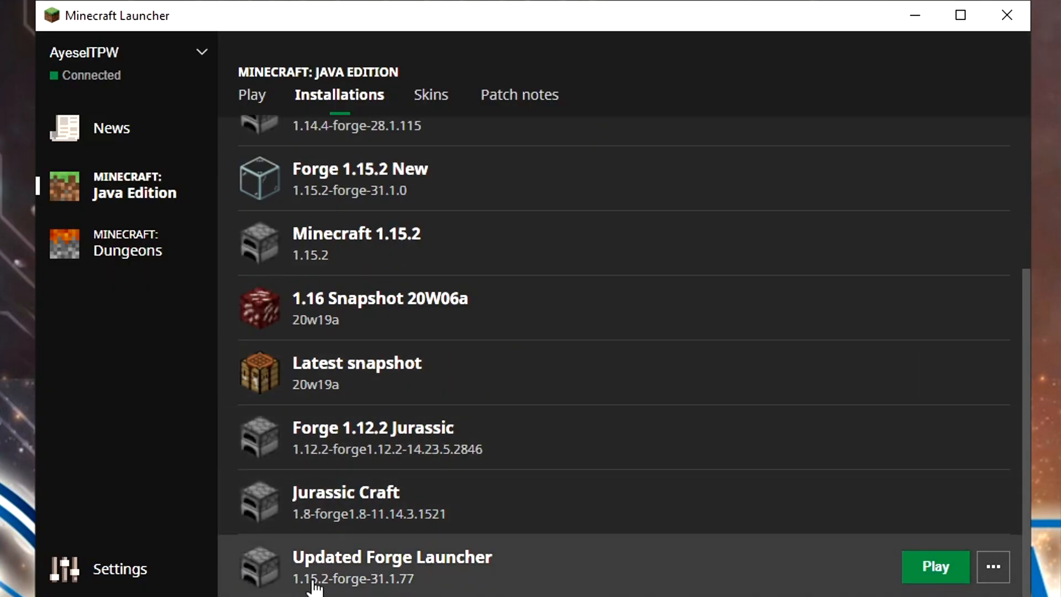
mouse_move(296, 576)
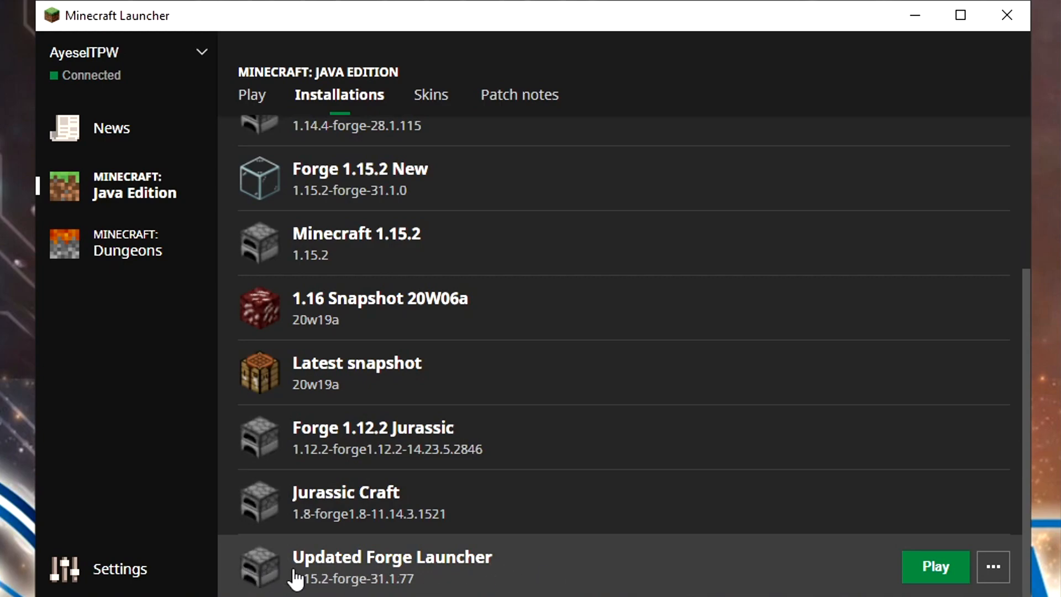
click(992, 567)
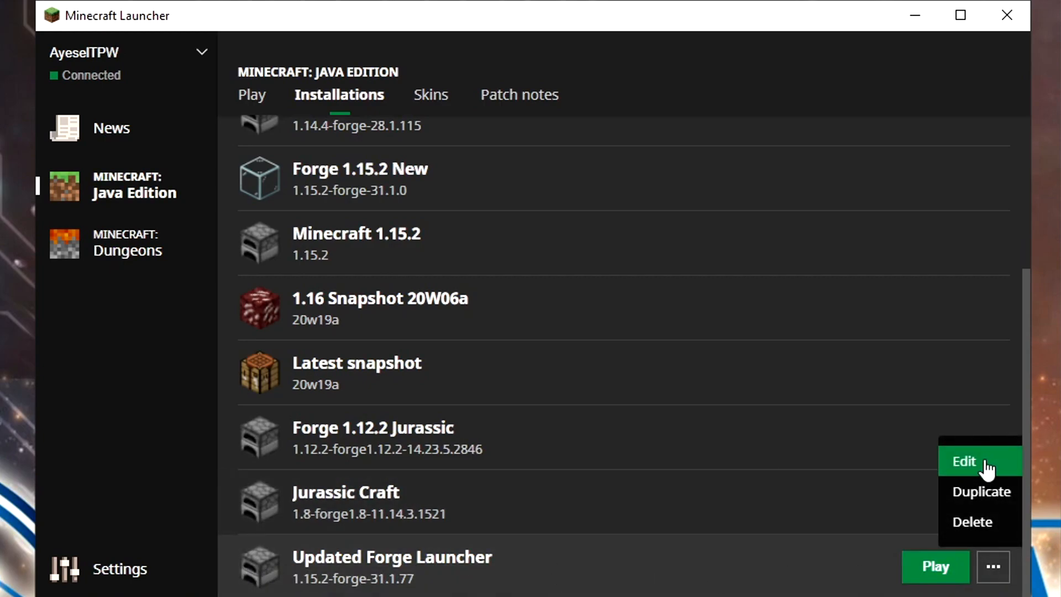
click(963, 461)
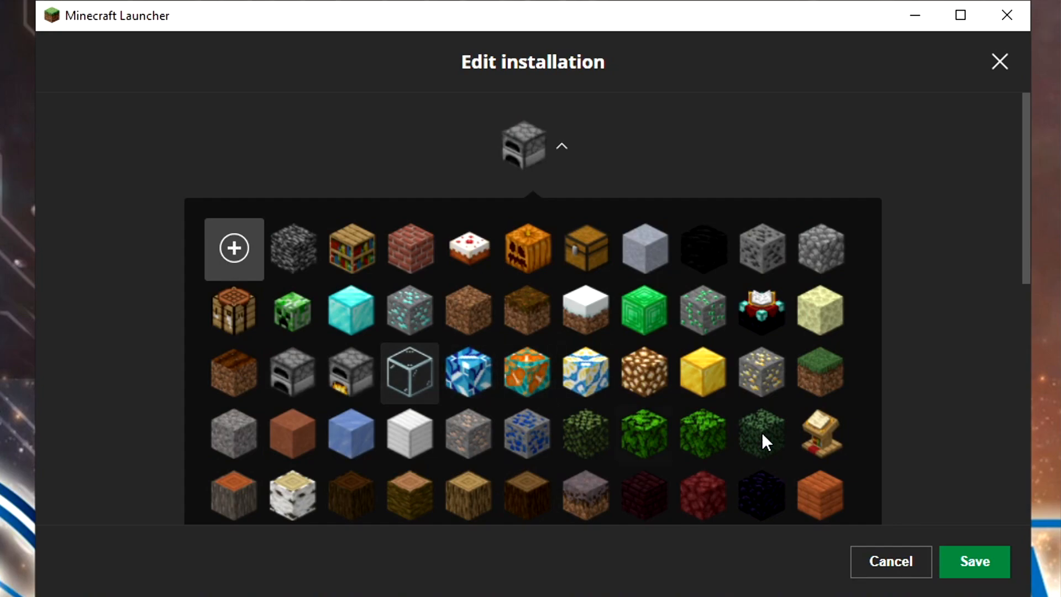
click(820, 433)
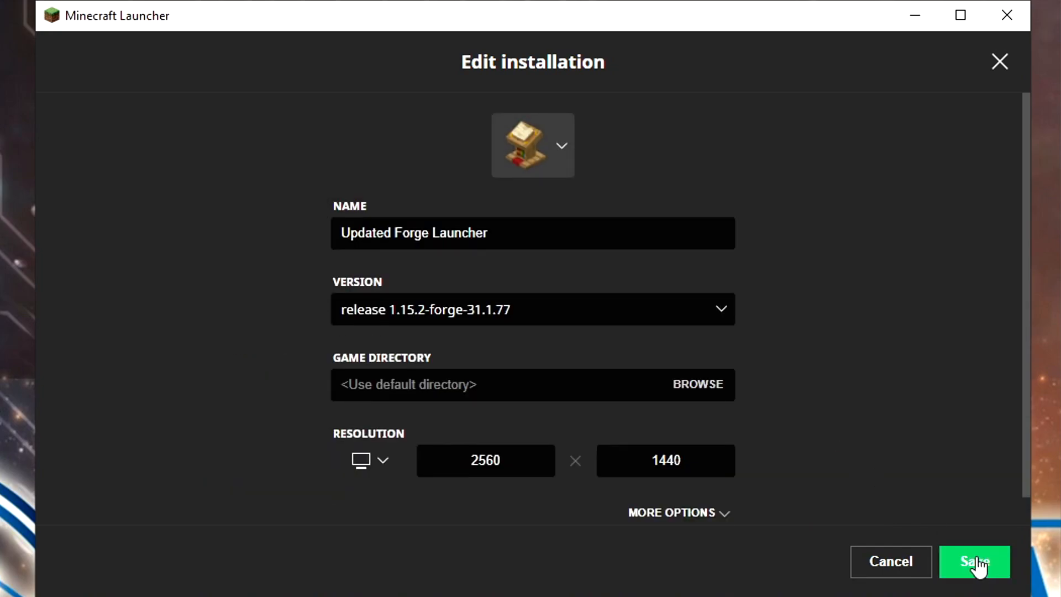
click(974, 561)
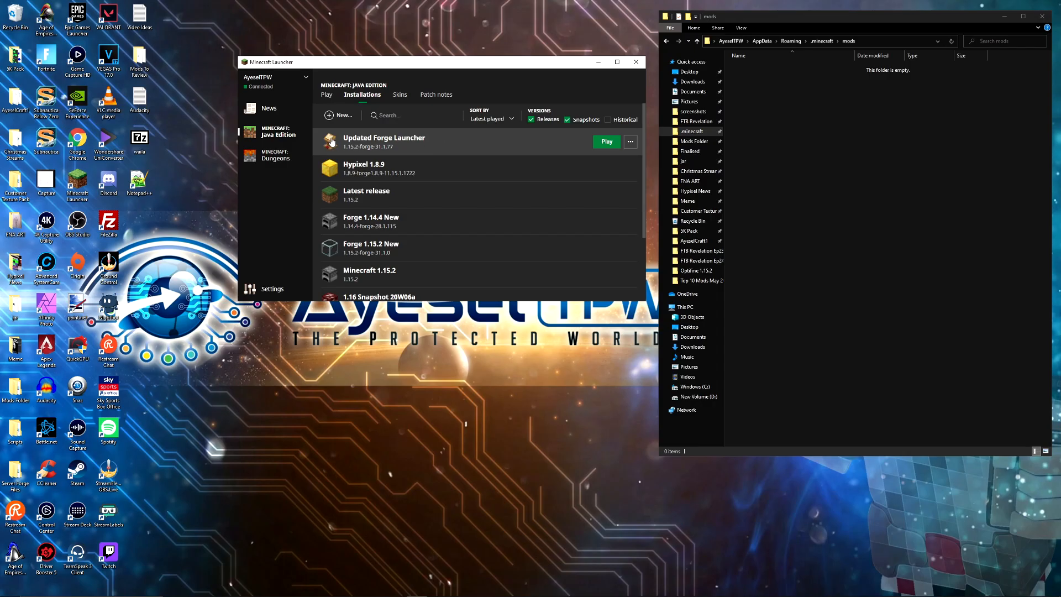
Step: On the Play page, select Updated Forge Launcher as the installation to launch
click(326, 94)
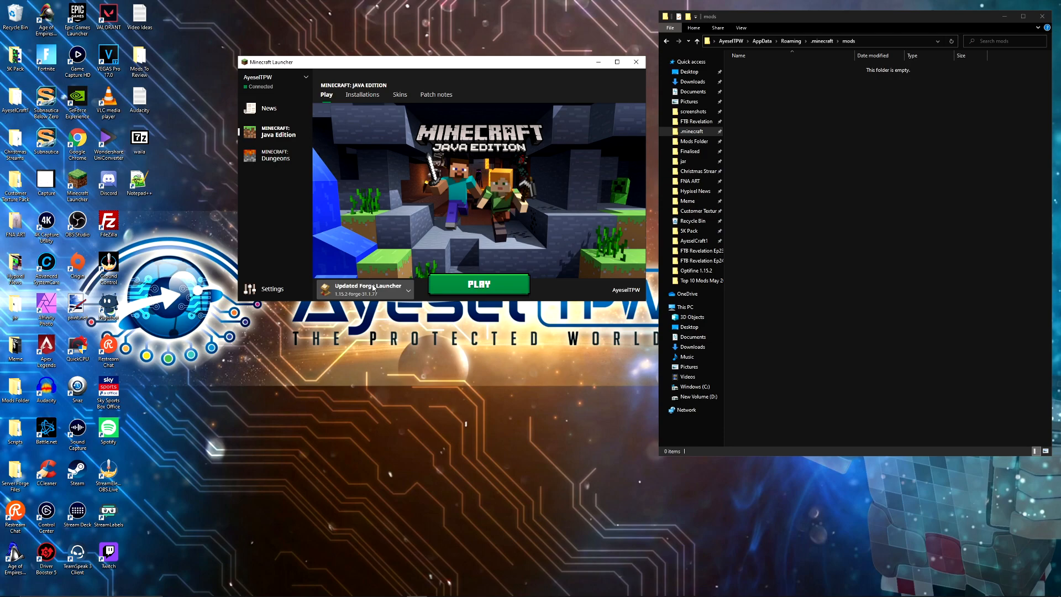
click(366, 287)
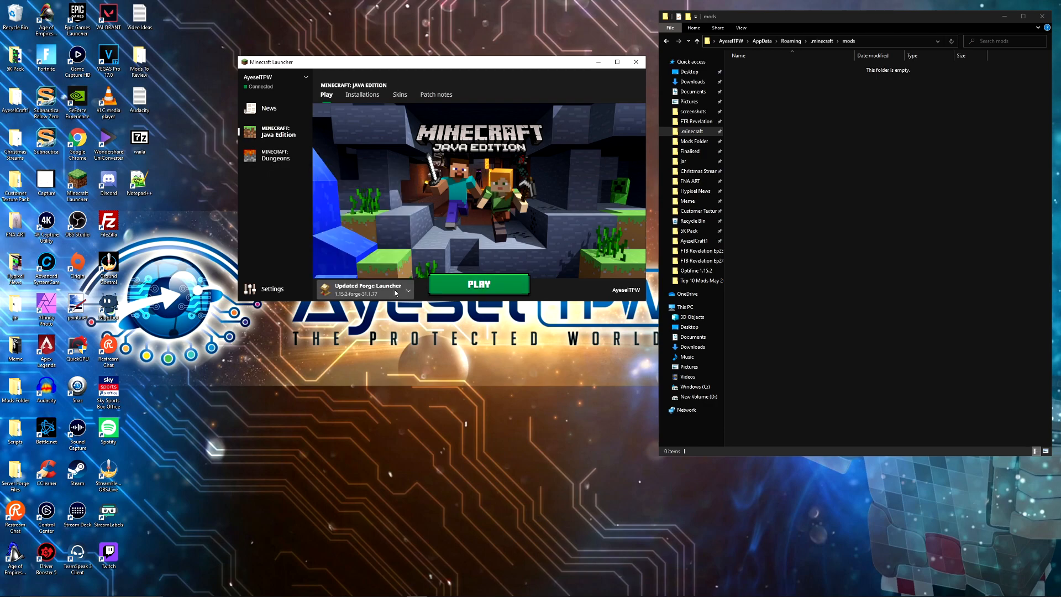
click(407, 290)
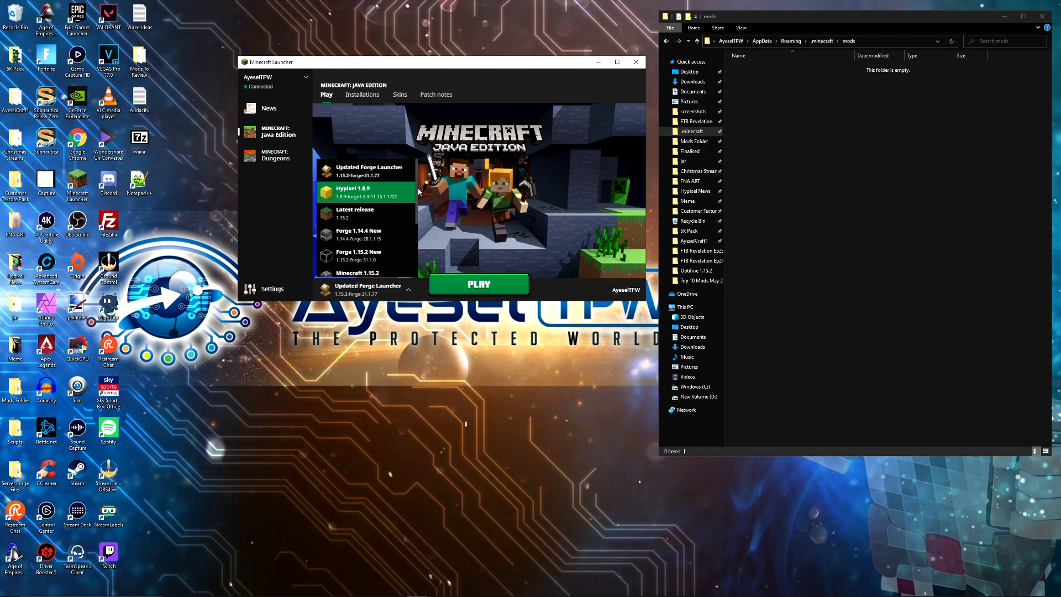
click(369, 170)
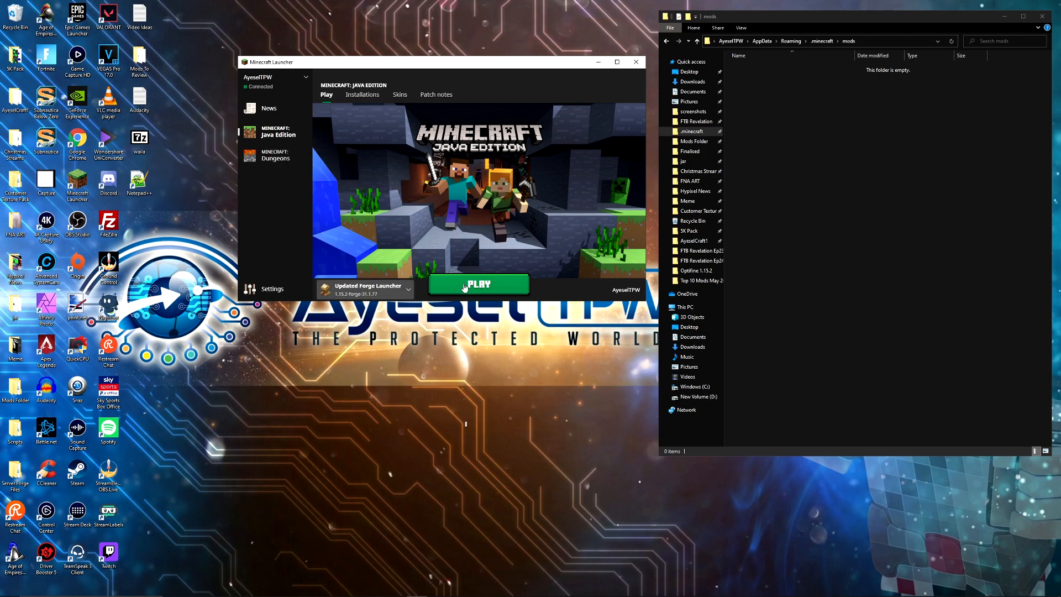
Step: Launch Forge 1.15.2 and create a new singleplayer survival world
click(479, 284)
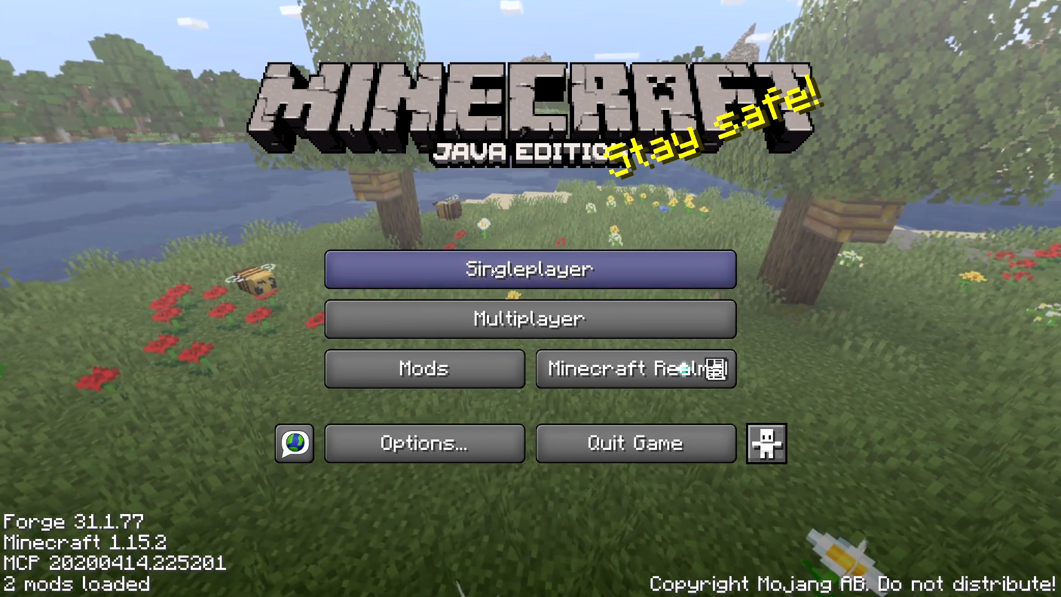
click(529, 268)
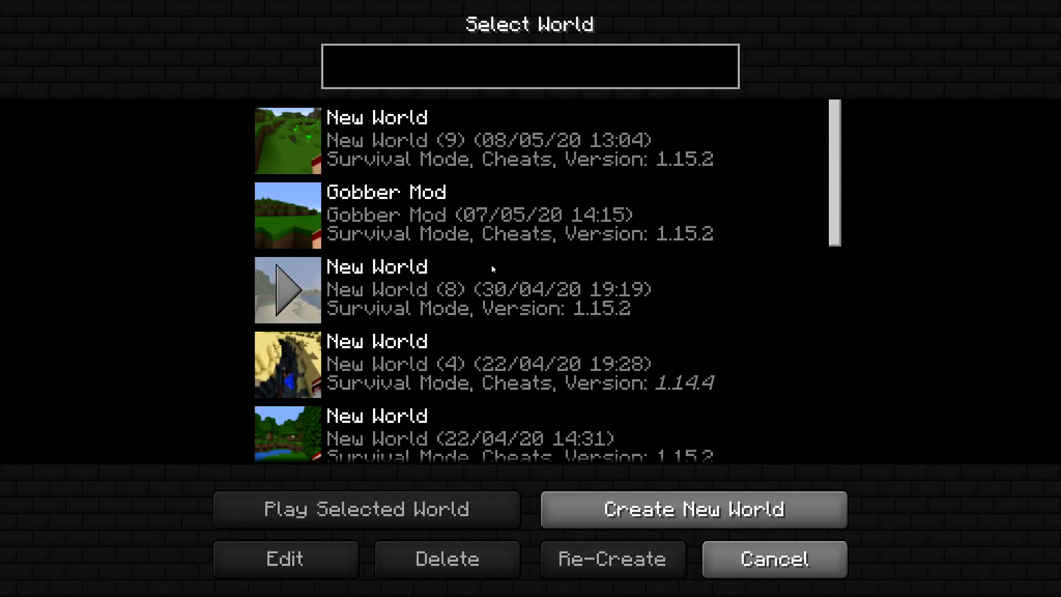
click(692, 509)
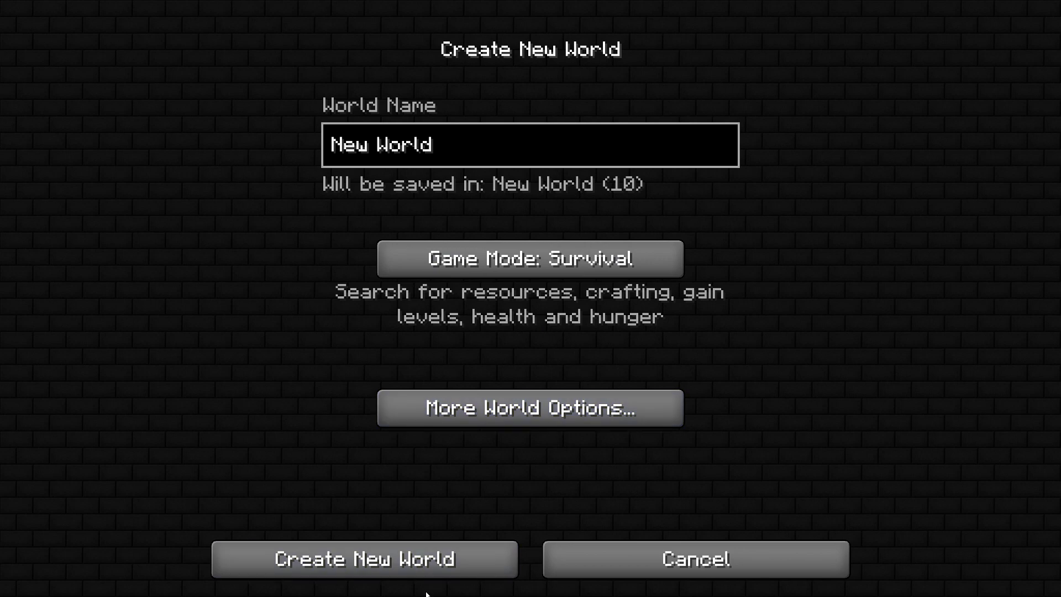
click(364, 558)
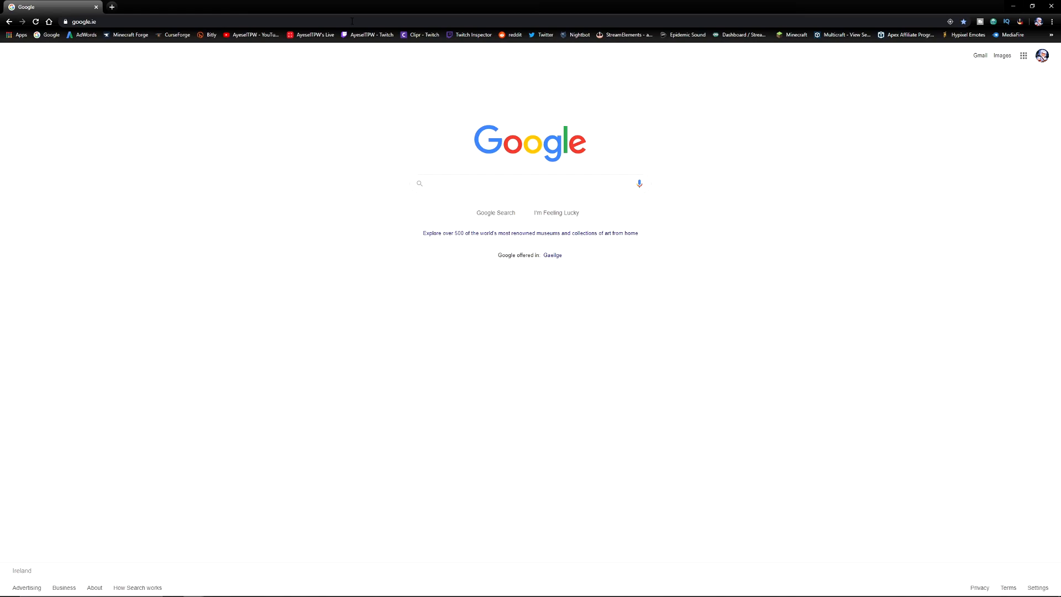
Step: Search Google for curseforge and open CurseForge's Minecraft mods catalogue
text(curseforge)
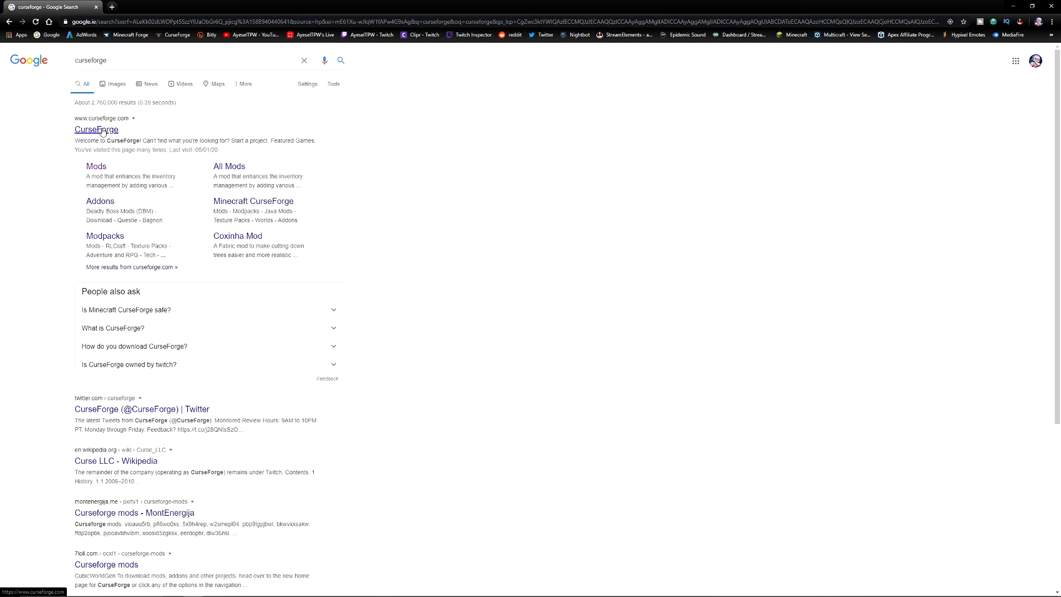
click(96, 129)
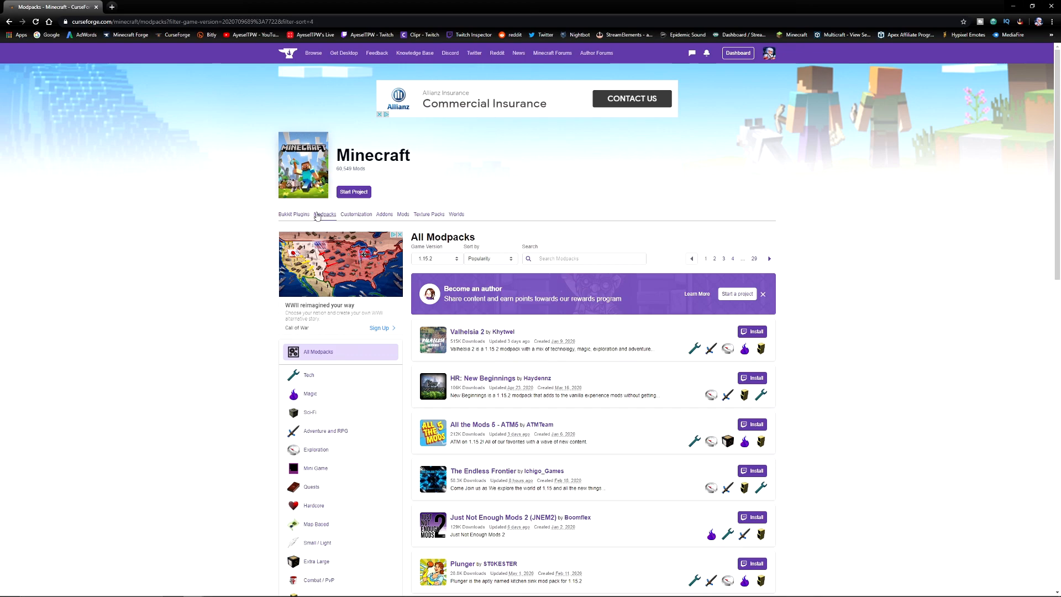
mouse_move(403, 216)
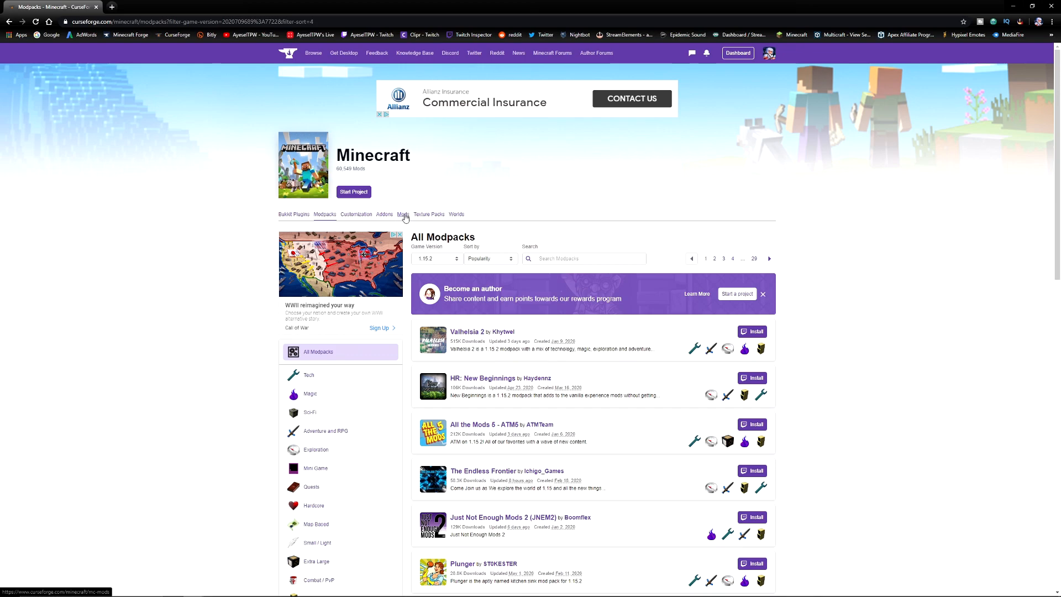
click(403, 214)
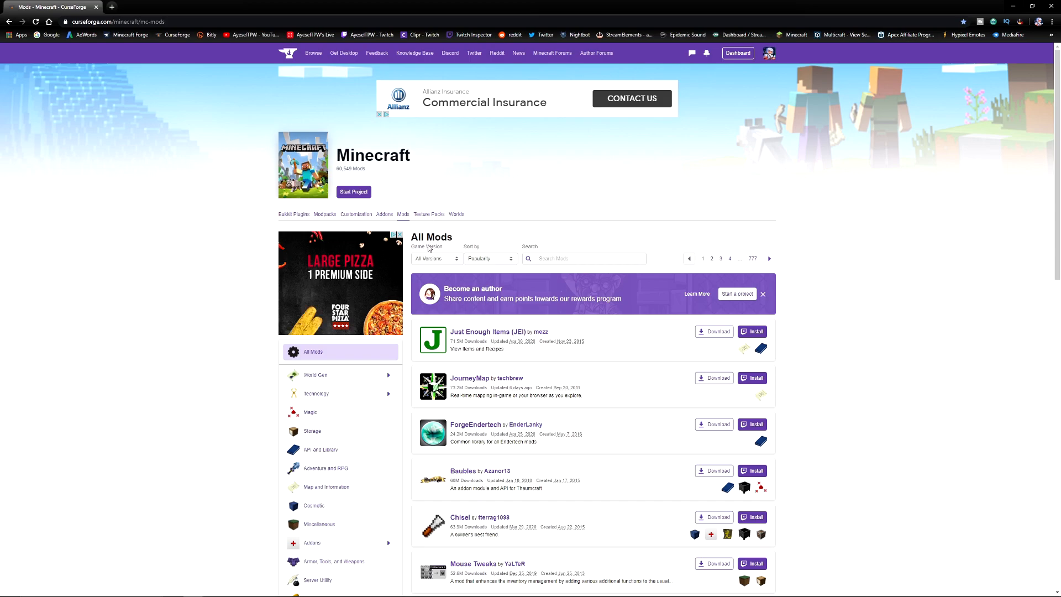
Step: Filter the mods list to game version 1.15.2 and browse the results
click(436, 259)
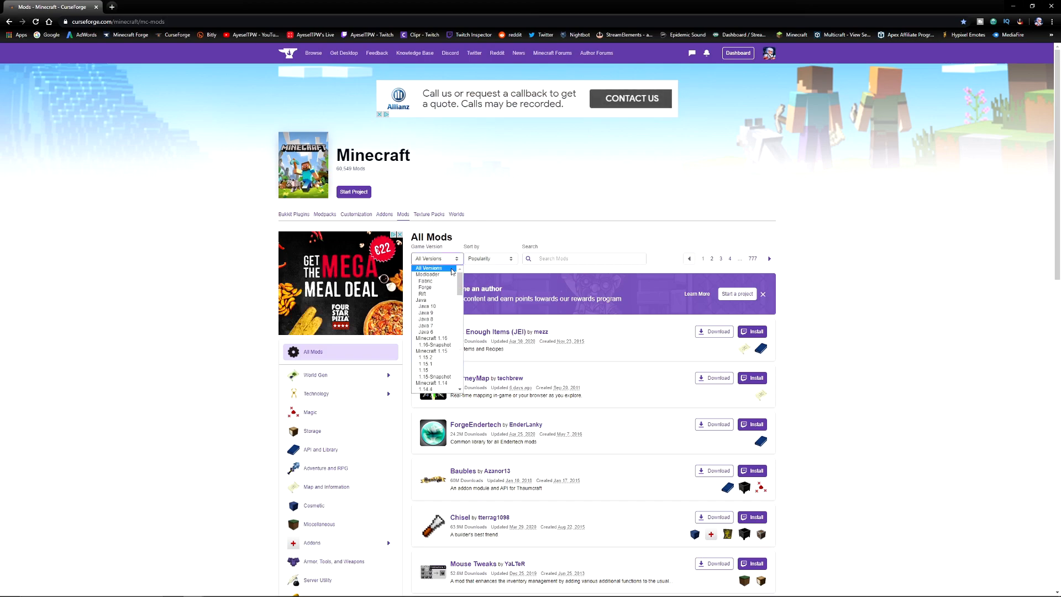
scroll(down, 3)
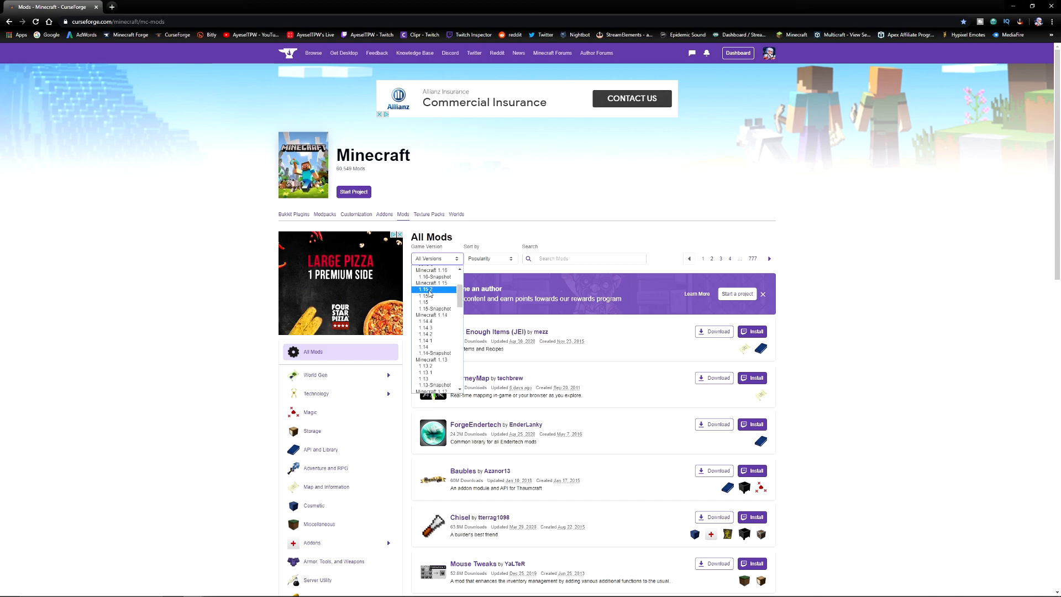
click(425, 296)
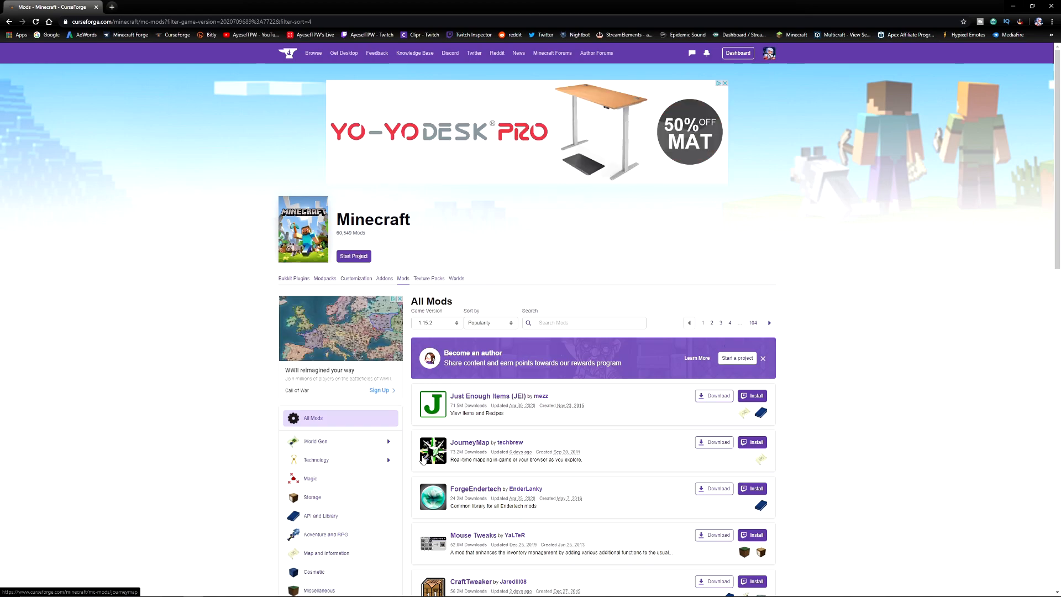
scroll(down, 3)
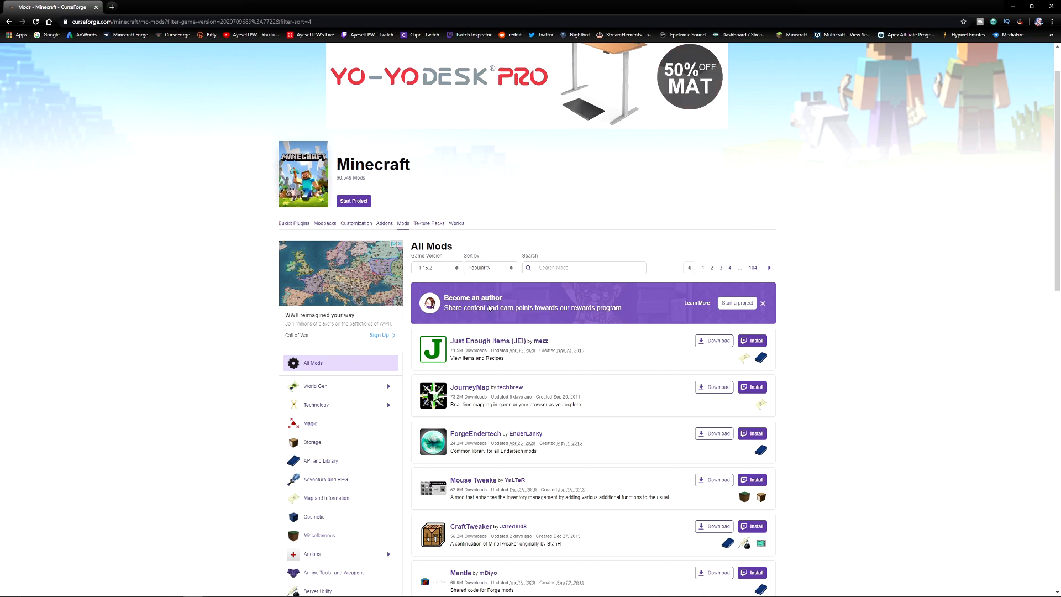
scroll(down, 3)
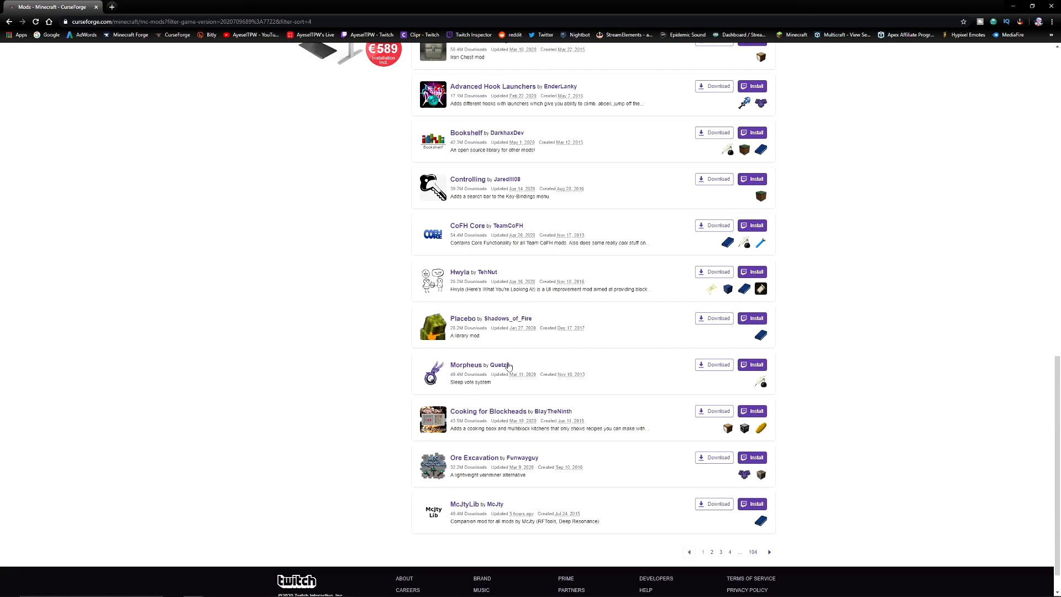
click(582, 322)
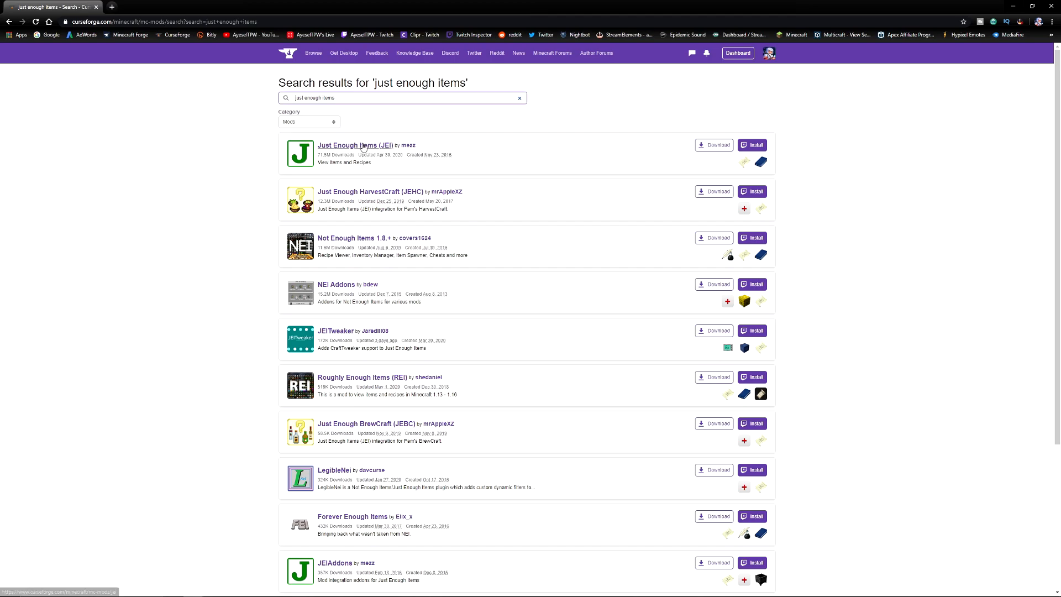
Step: Open the Just Enough Items (JEI) mod and scroll its files to Recent Files
click(354, 145)
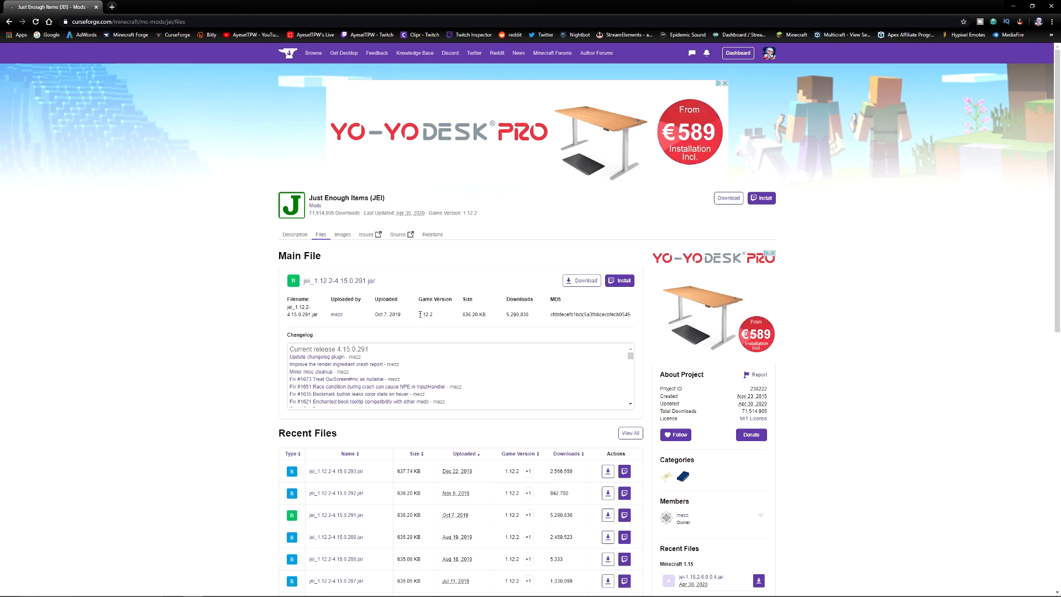
double_click(425, 314)
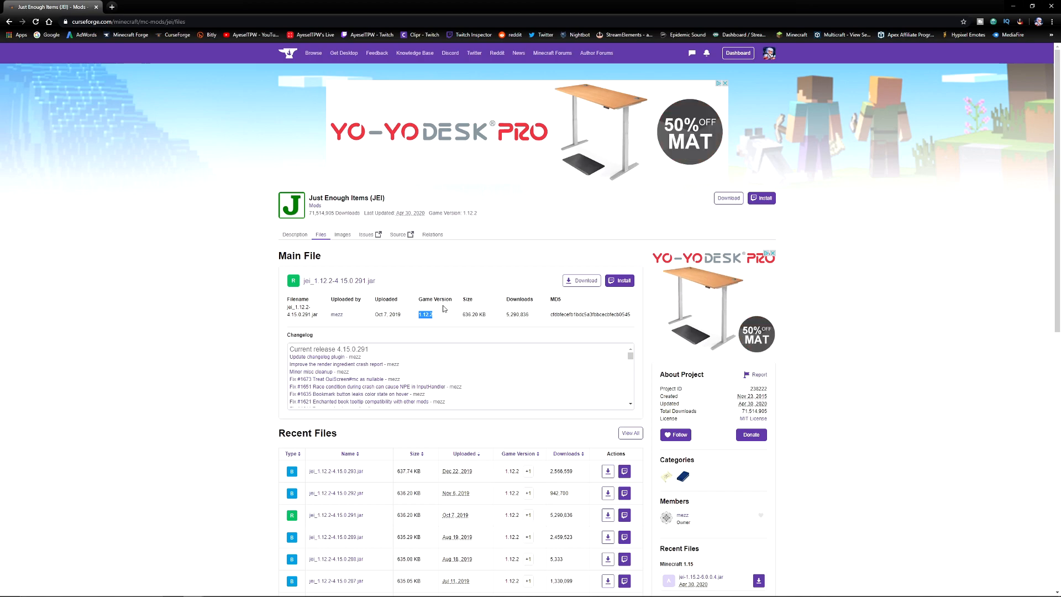
scroll(down, 3)
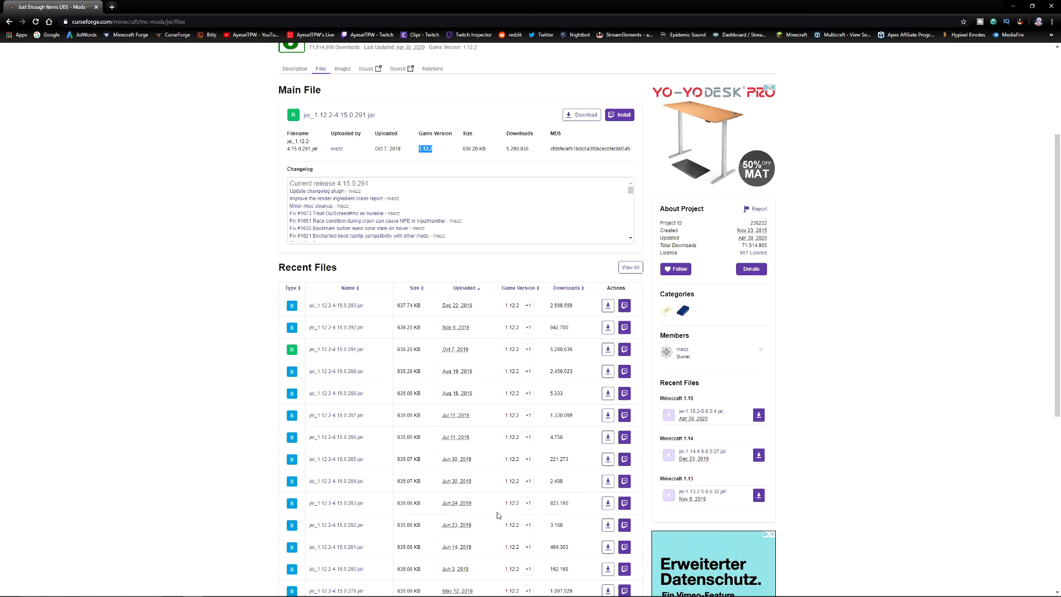
Step: Filter JEI files to Minecraft 1.15.2 and download jei-1.15.2-6.0.0.4.jar
click(629, 268)
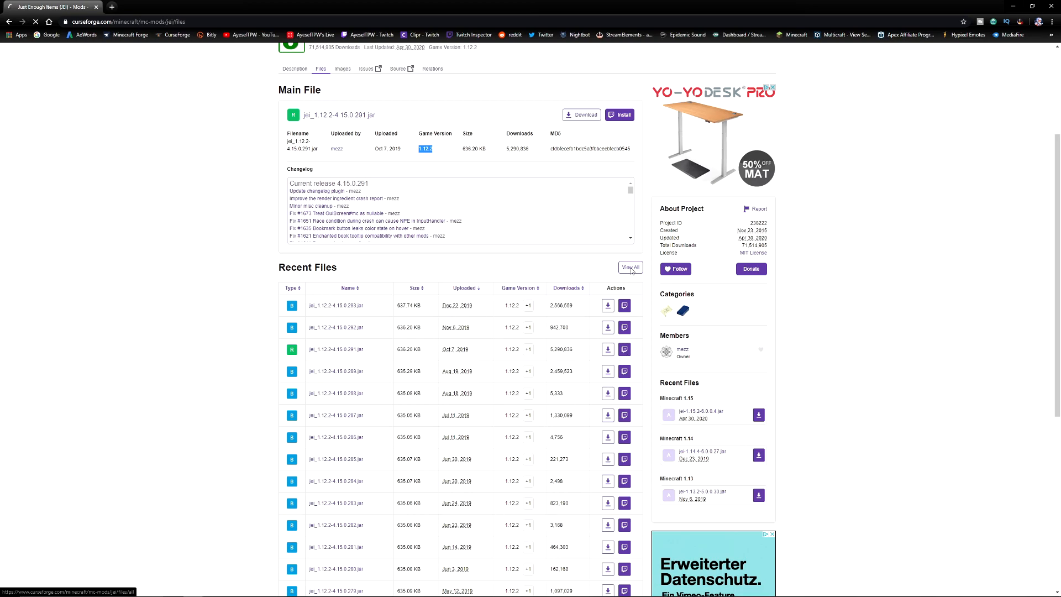
click(629, 267)
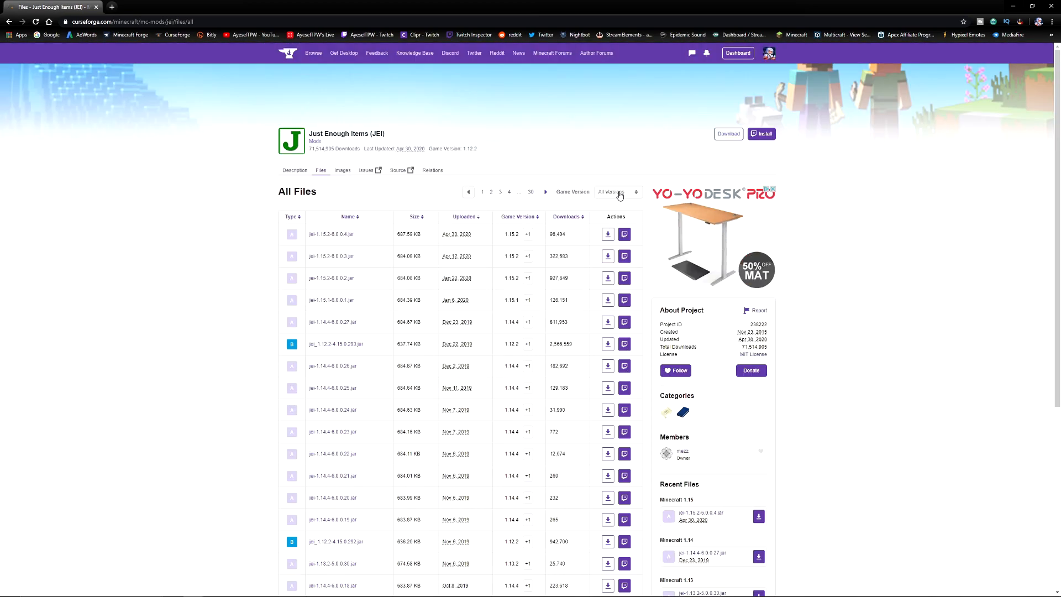
click(615, 192)
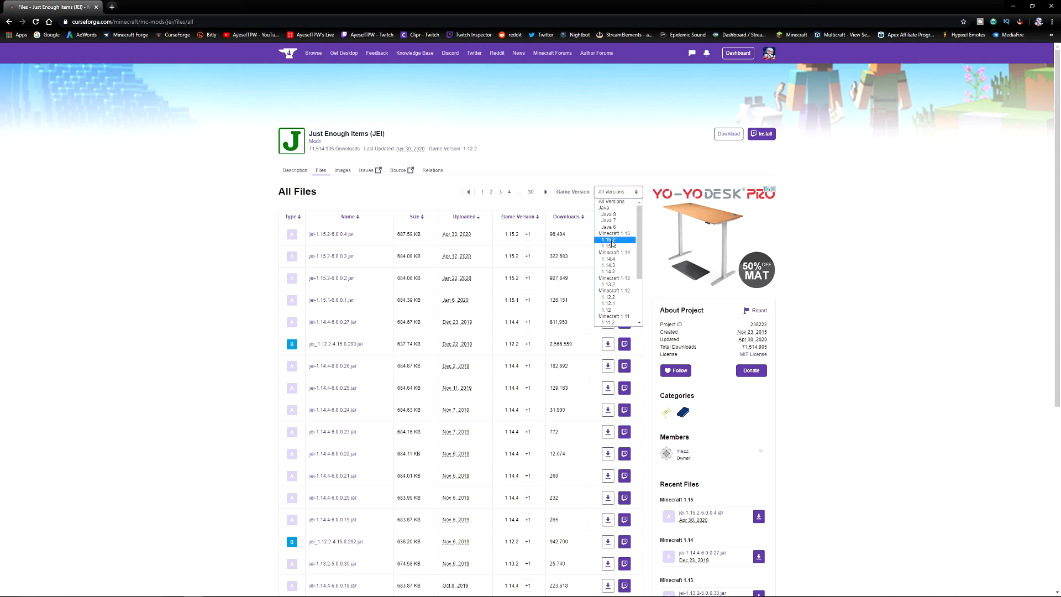
click(609, 241)
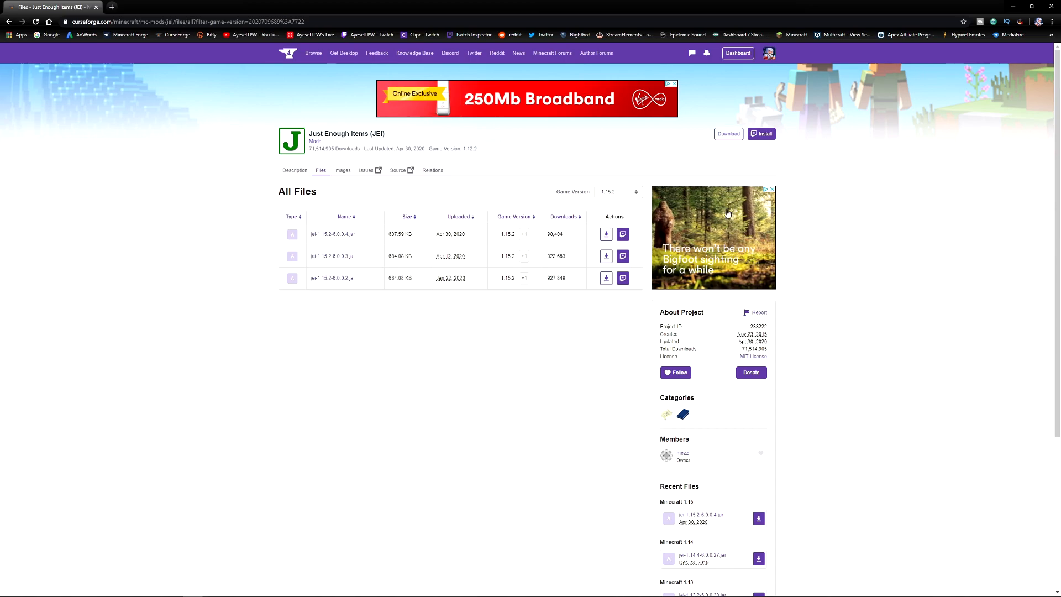
scroll(down, 3)
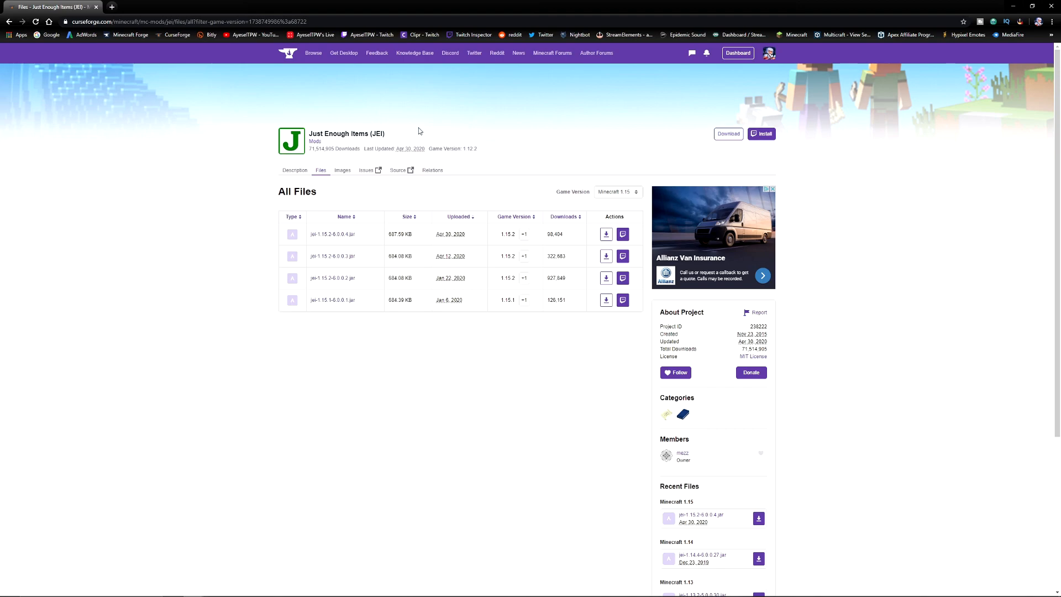
mouse_move(430, 139)
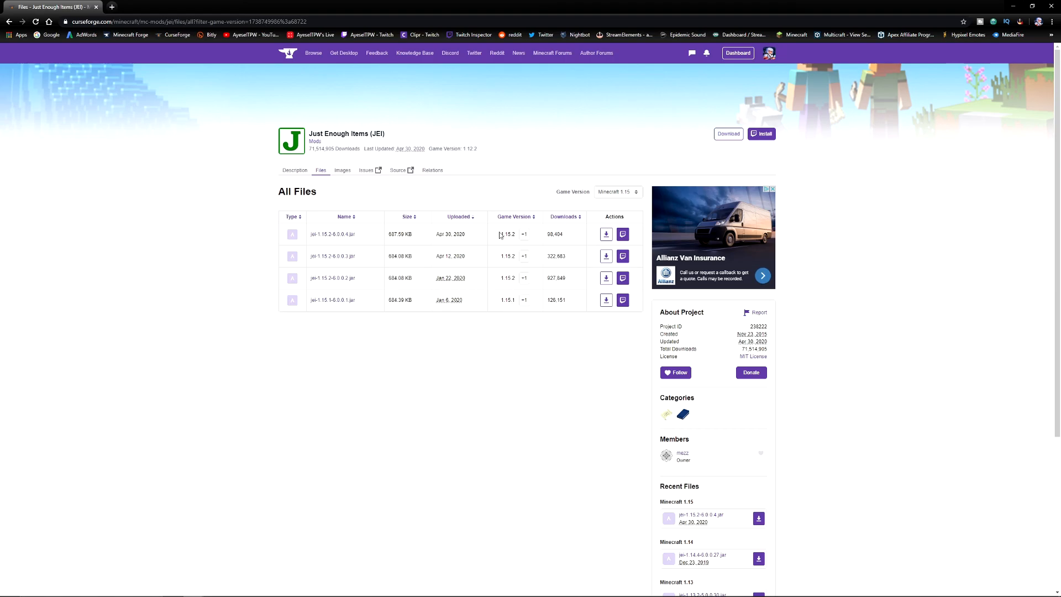
mouse_move(331, 235)
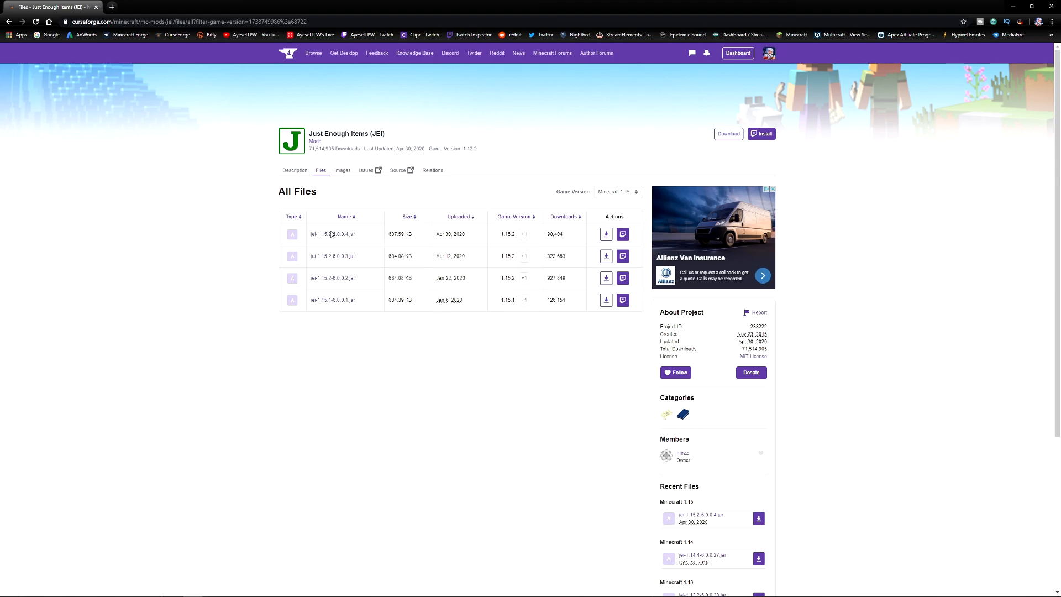
mouse_move(510, 234)
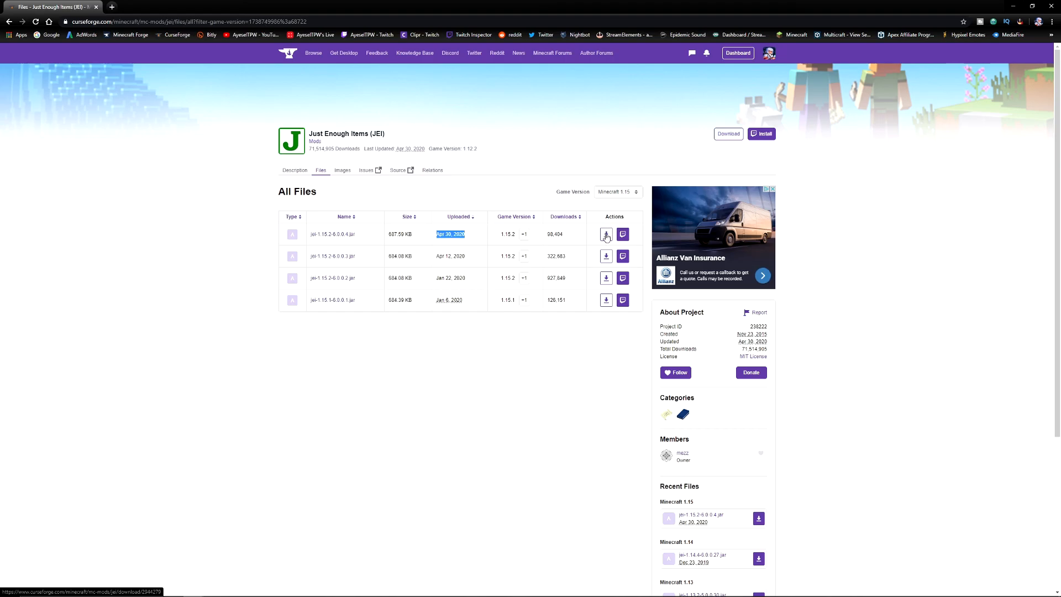
click(606, 234)
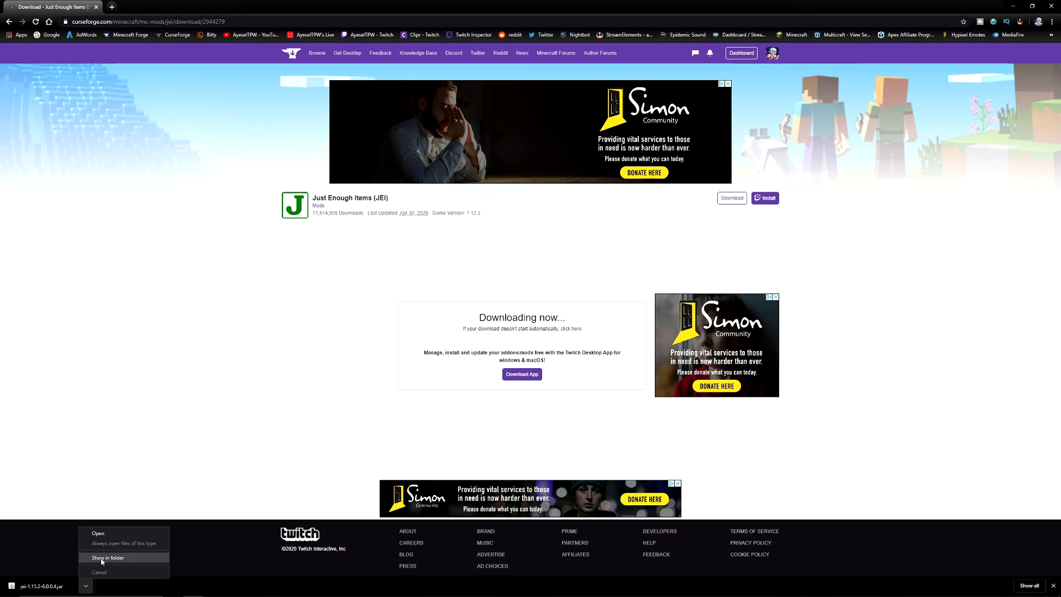
Step: Reveal the downloaded JEI jar in File Explorer and open AppData\Roaming\.minecraft
click(108, 557)
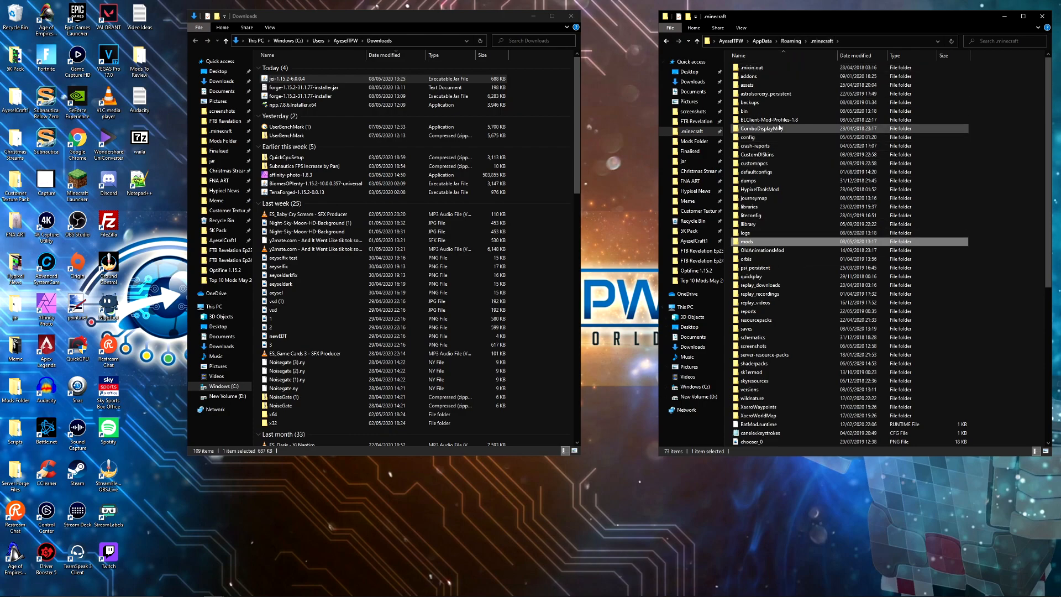
click(777, 41)
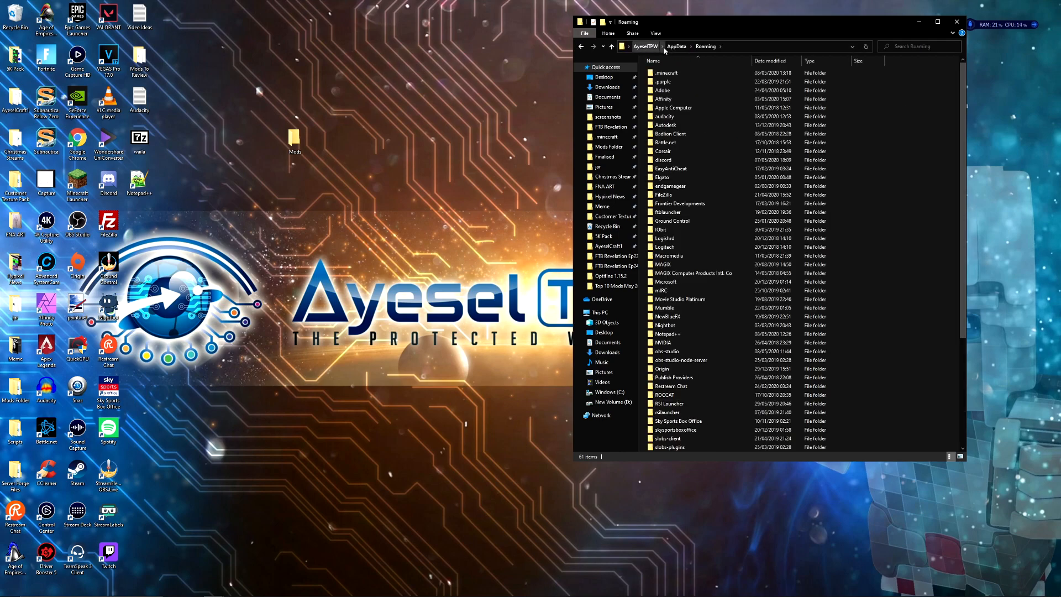
click(666, 73)
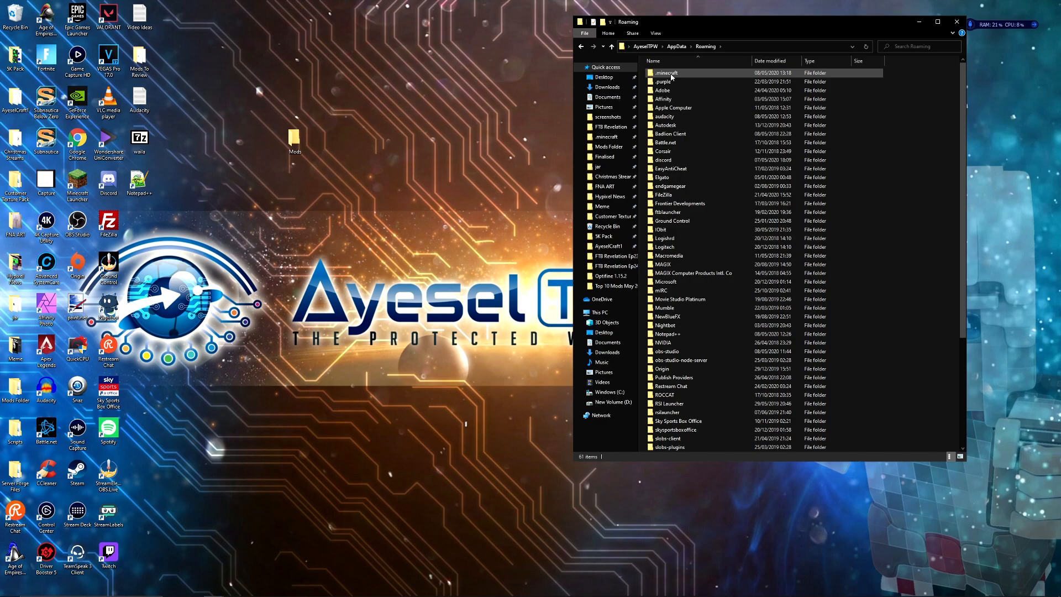
double_click(666, 72)
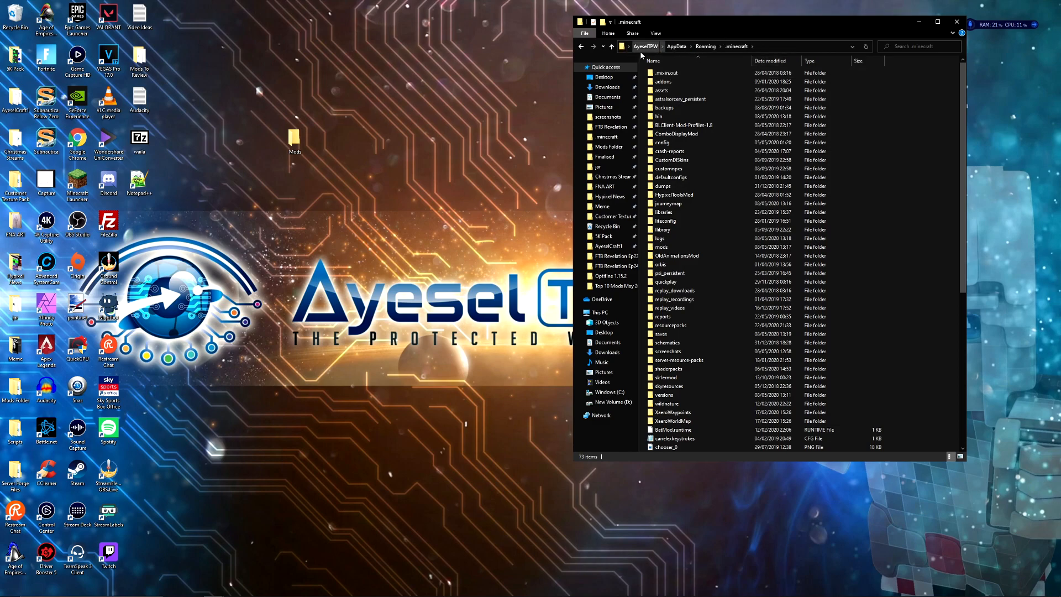
click(654, 33)
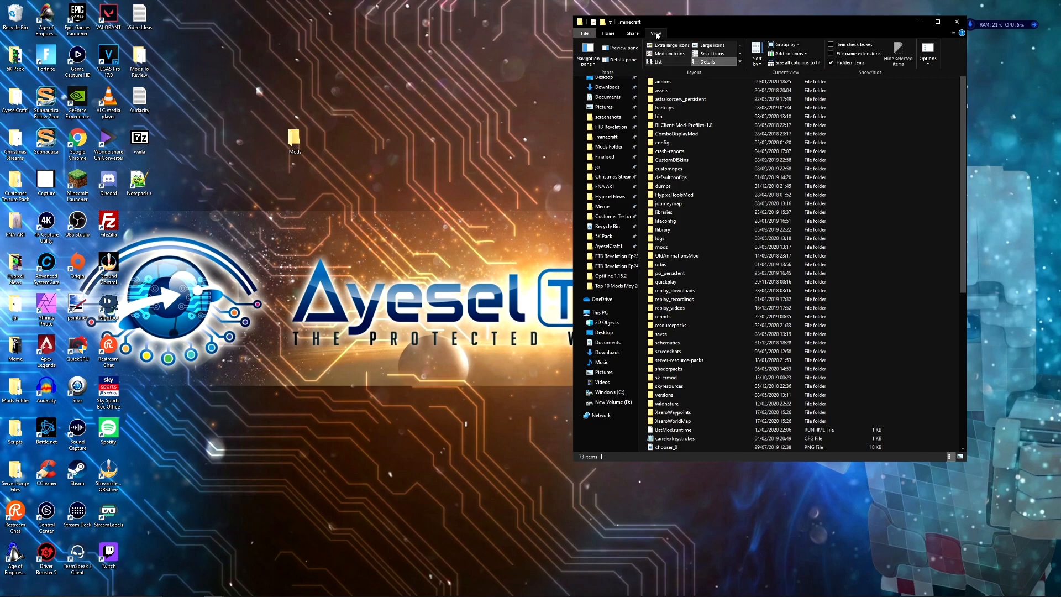
mouse_move(832, 62)
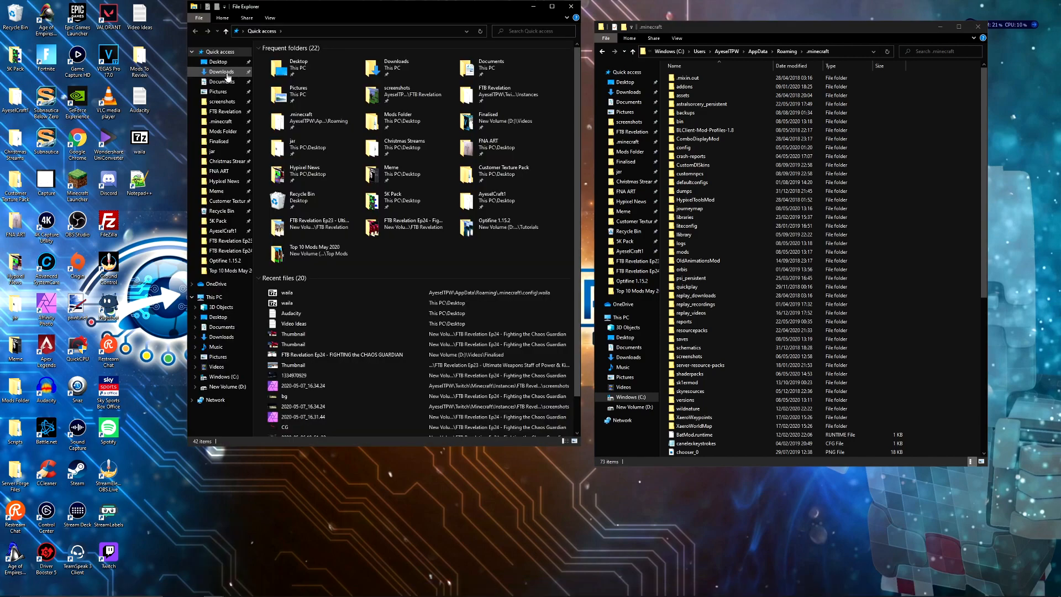
Step: Move jei-1.15.2-6.0.0.4.jar from Downloads into the .minecraft\mods folder
click(221, 72)
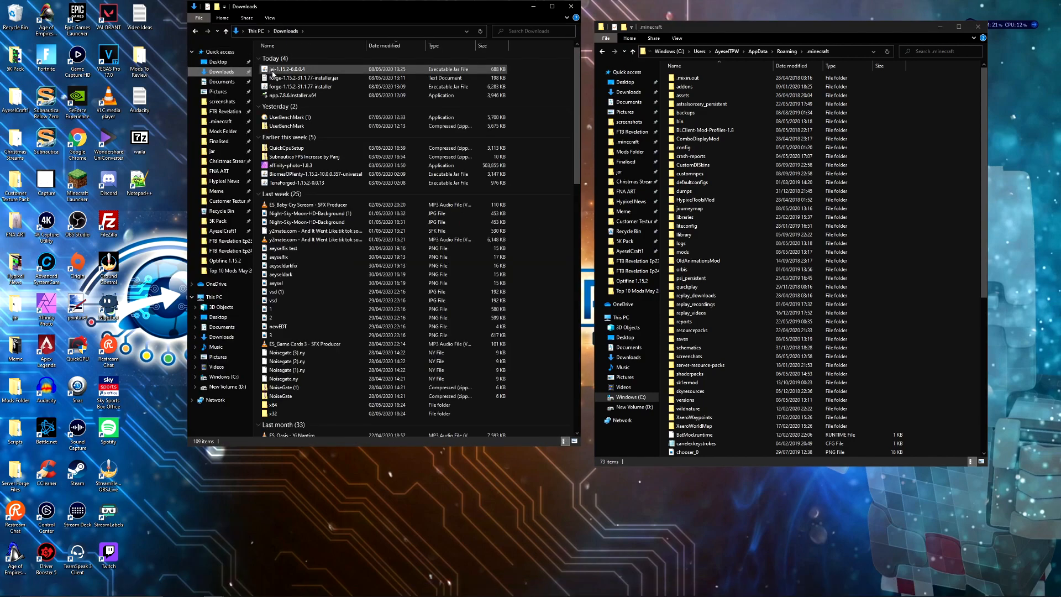
mouse_move(287, 69)
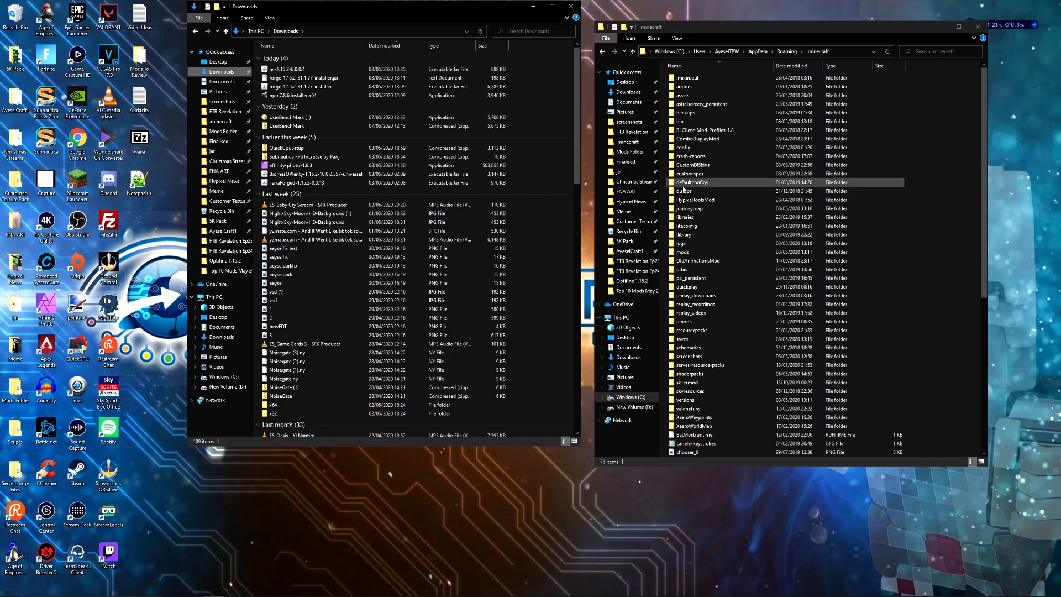
click(684, 252)
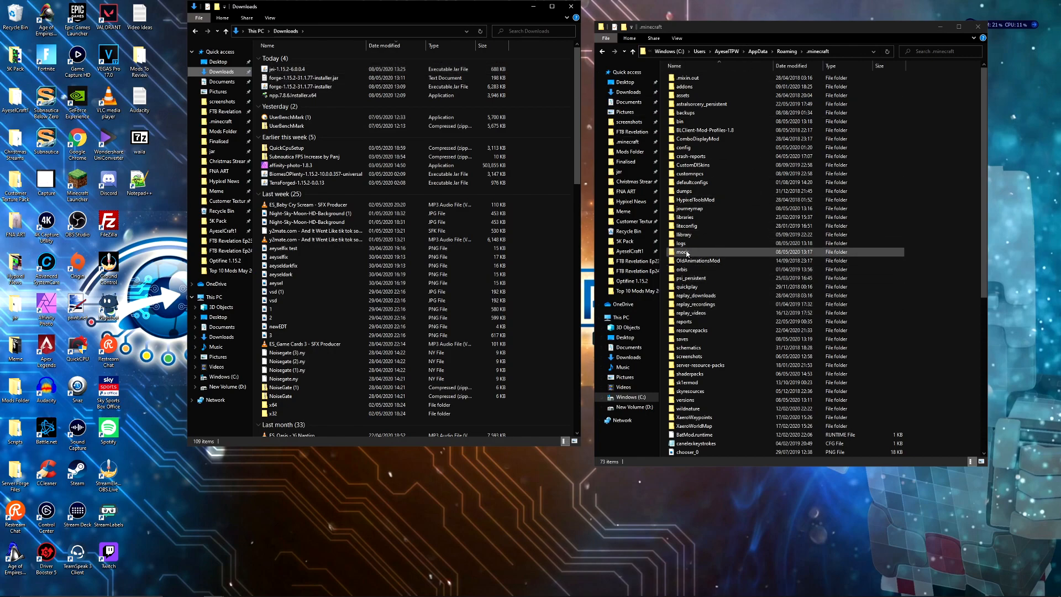
click(697, 261)
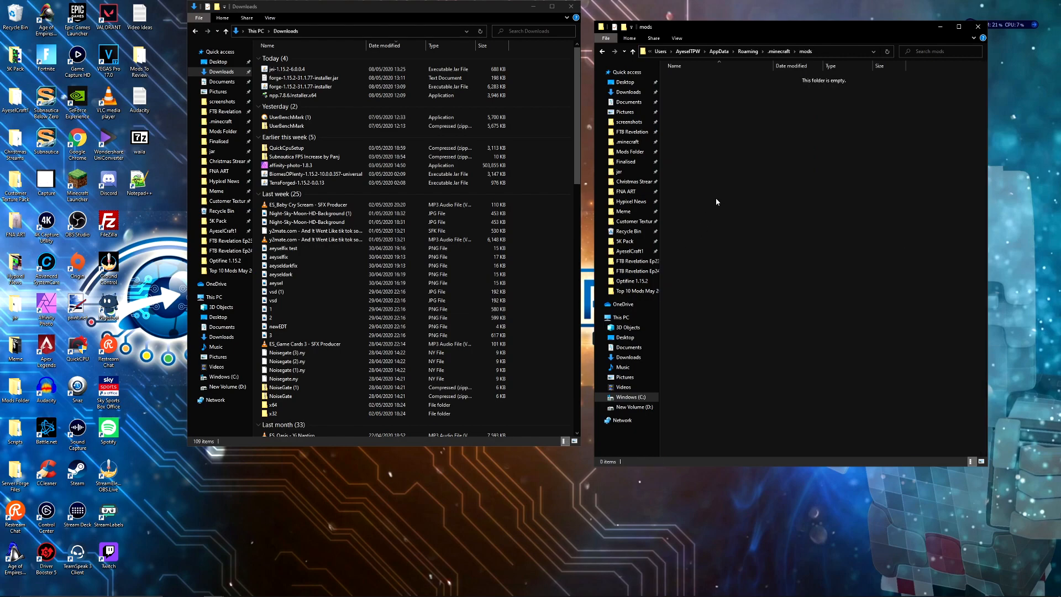
click(284, 69)
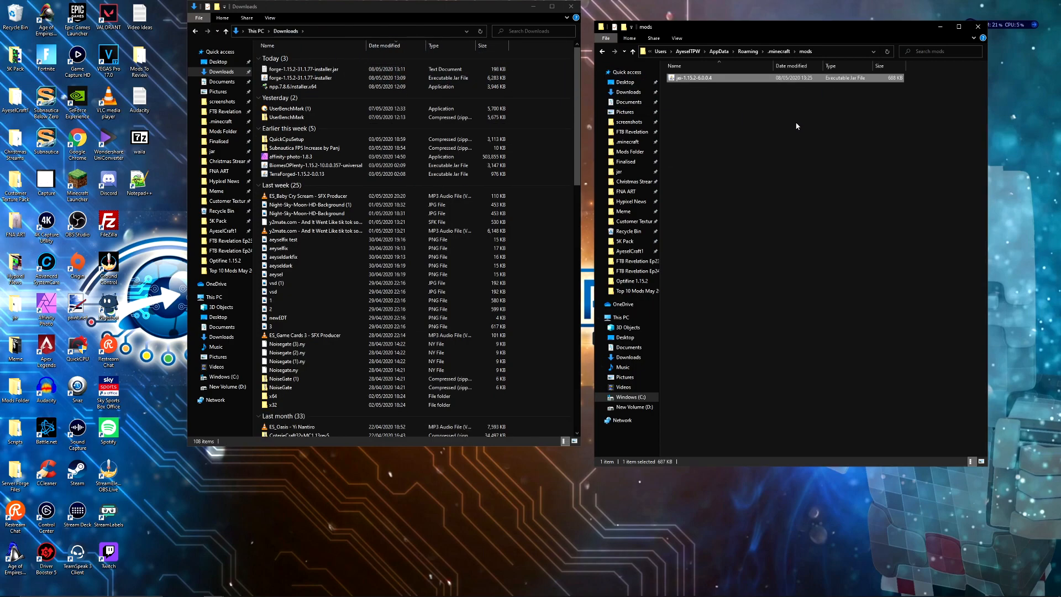
click(301, 78)
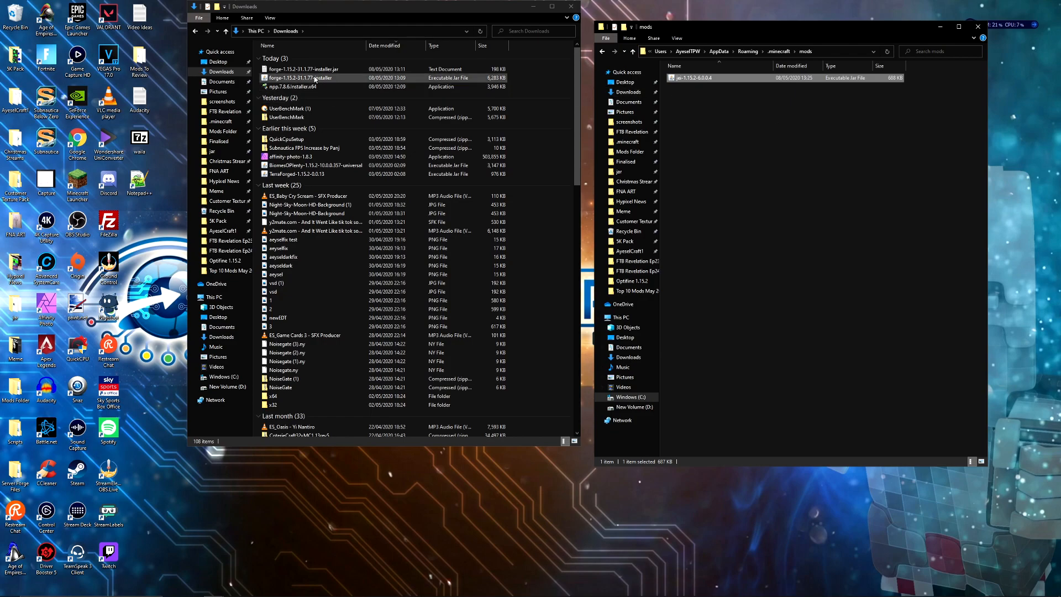
mouse_move(313, 77)
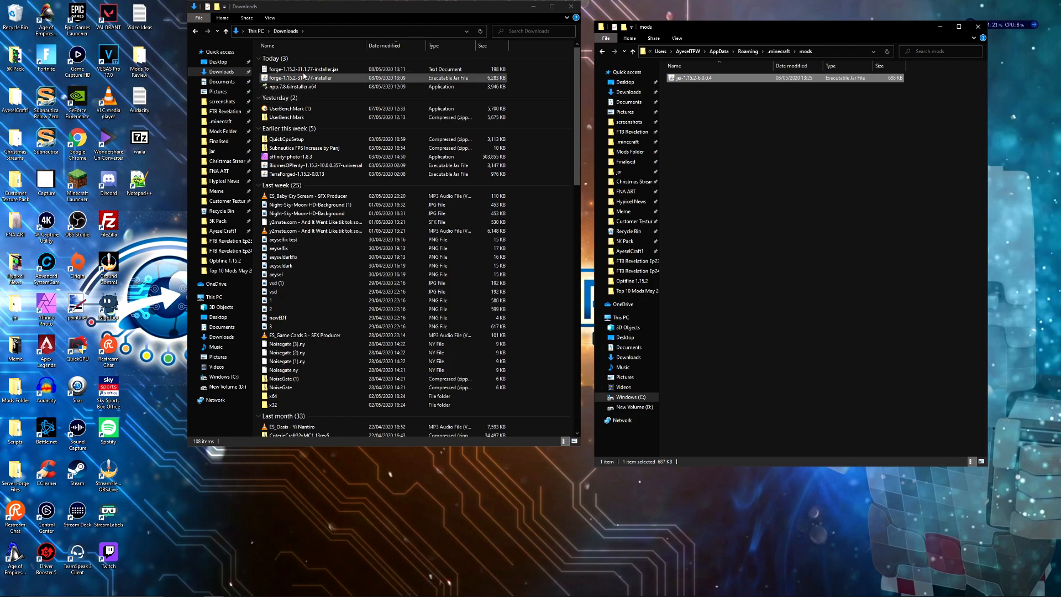
click(304, 78)
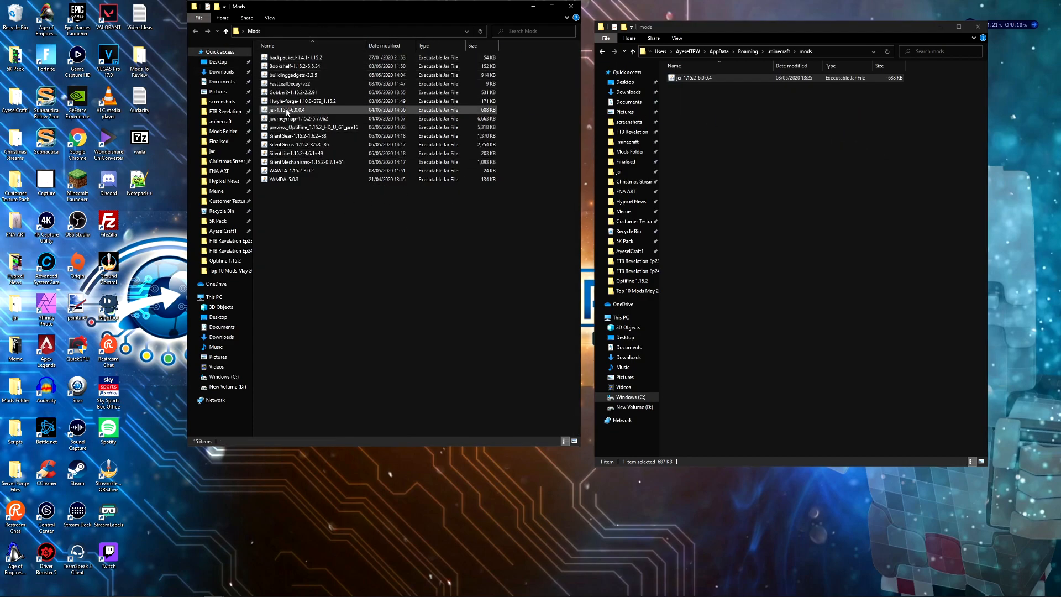
mouse_move(287, 109)
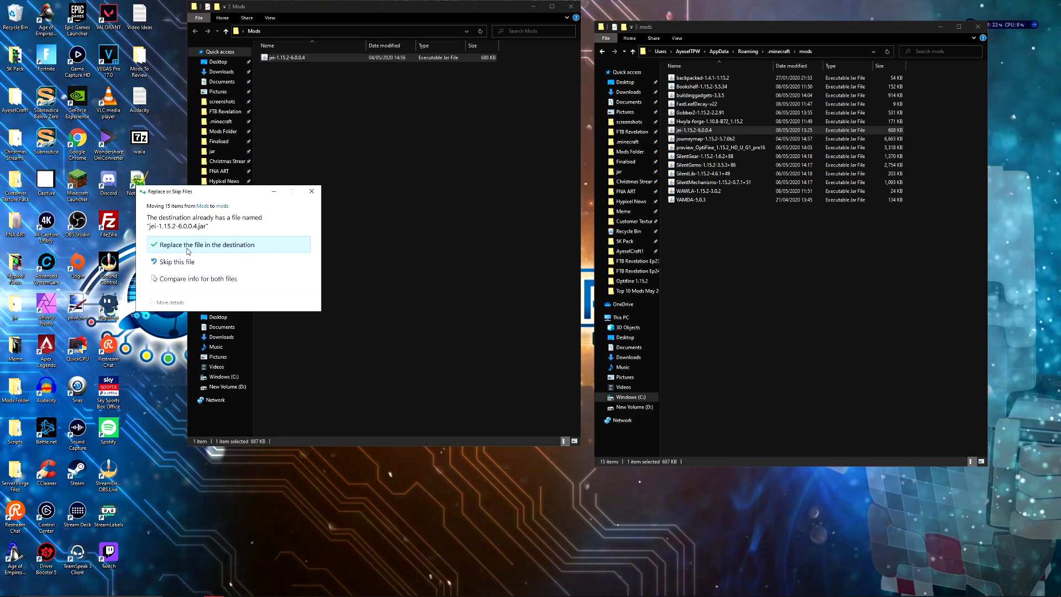
Step: Replace the duplicate JEI jar while moving the mod collection into .minecraft\mods
click(205, 244)
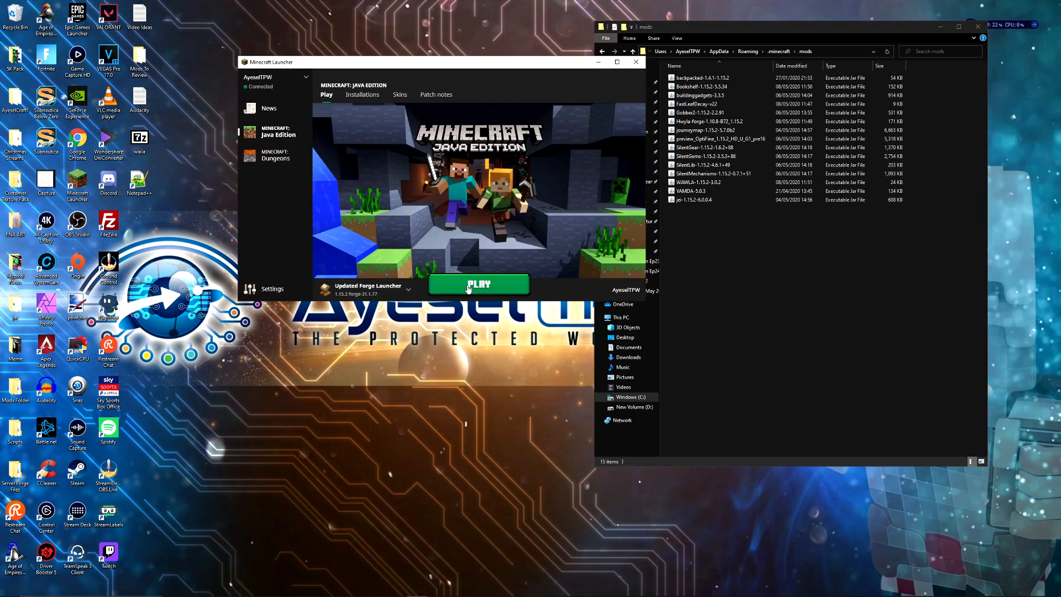
Step: Play the Forge 1.15.2 profile and check the F3 screen for 16 loaded mods
click(479, 284)
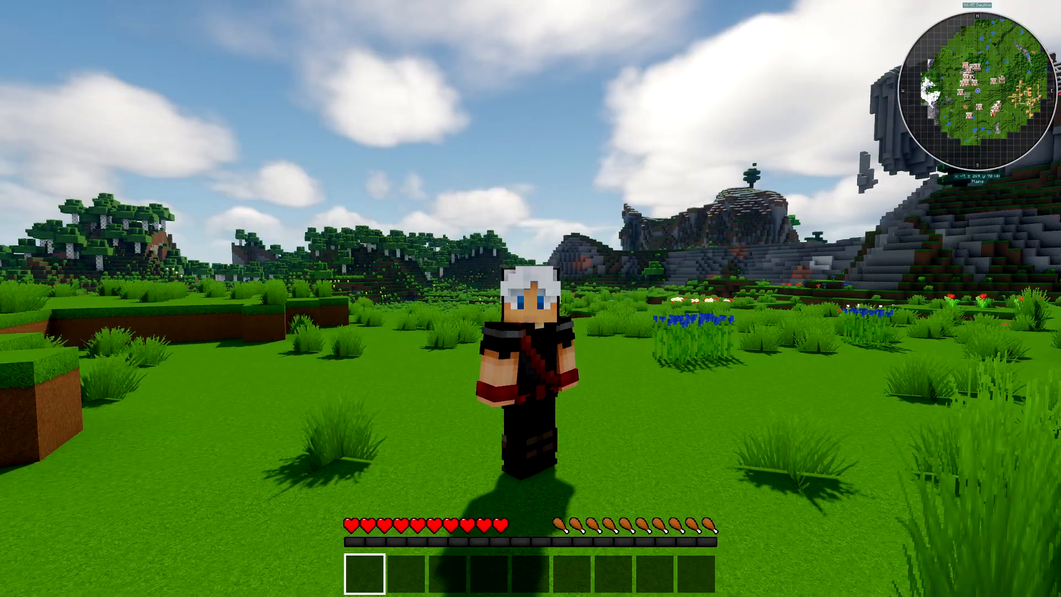
key(f3)
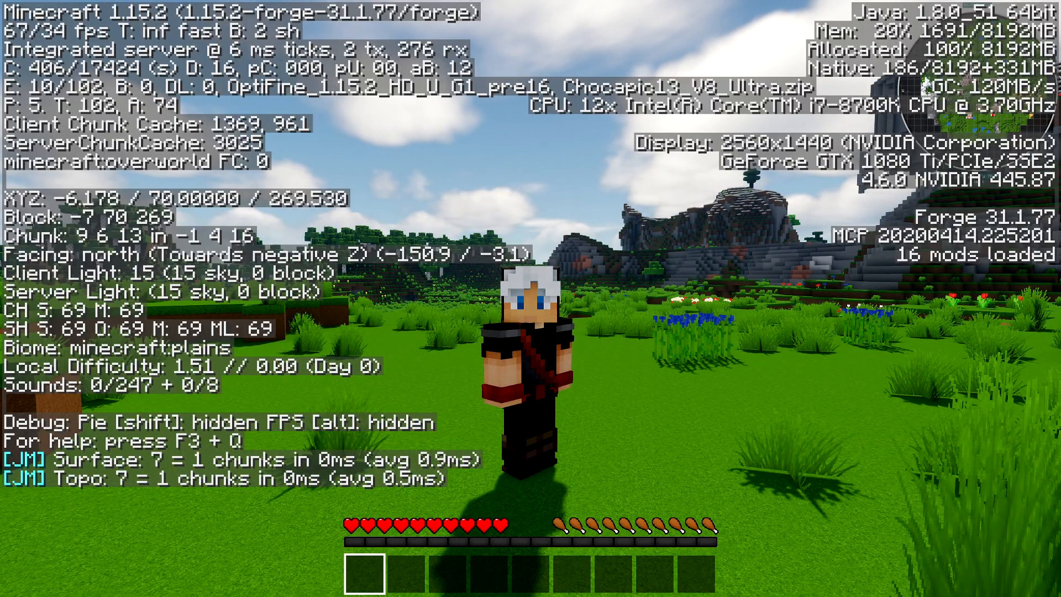
key(F3)
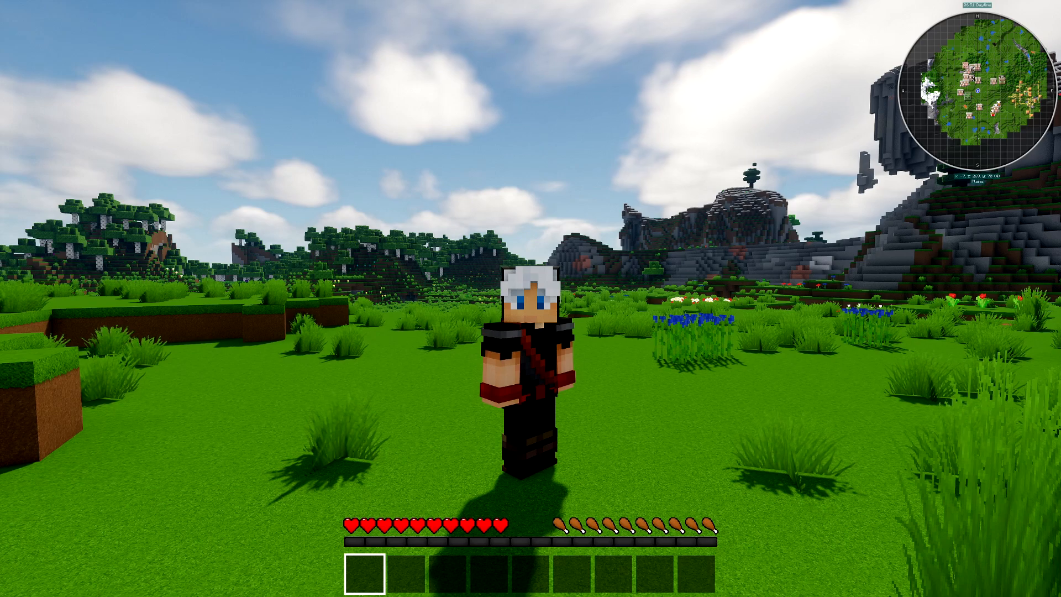